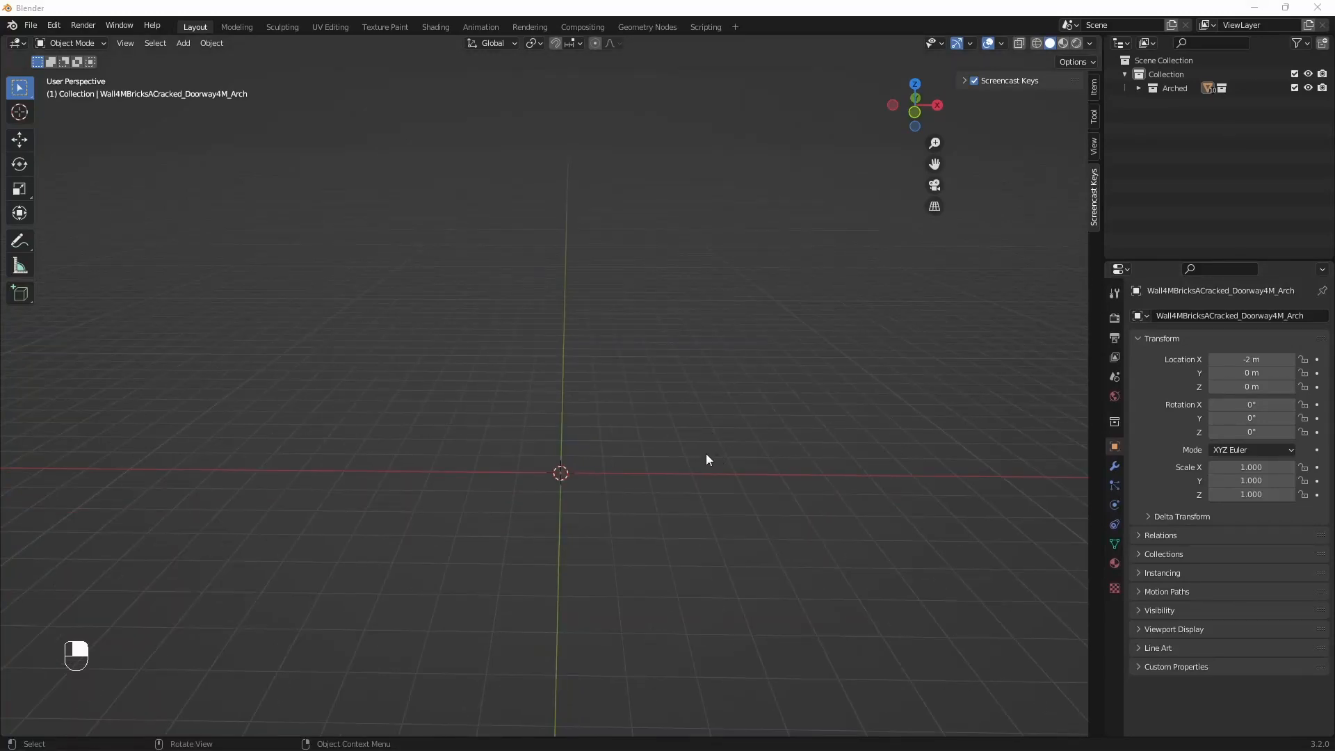
{"action": "mouse_move", "coordinate": [694, 456]}
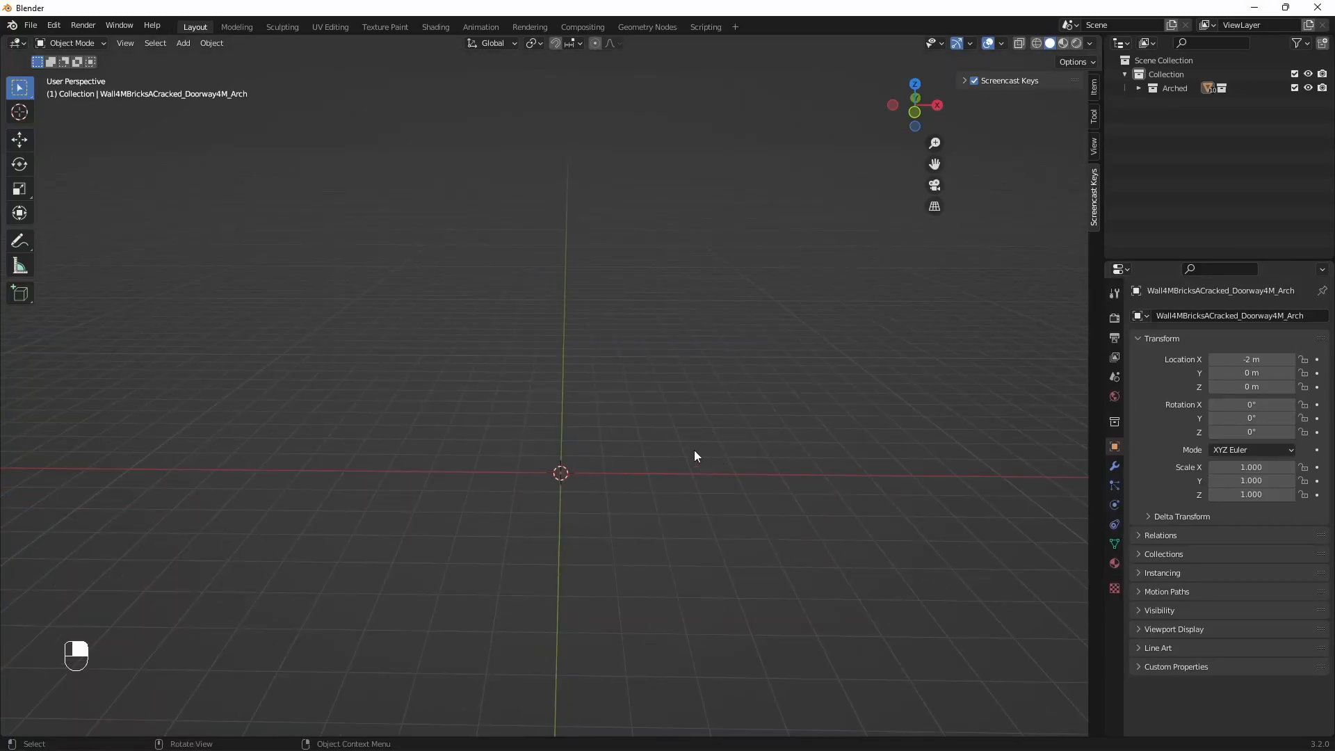
Step: Unhide the cracked brick archway and frame it in the viewport
{"action": "key", "text": "Alt+H"}
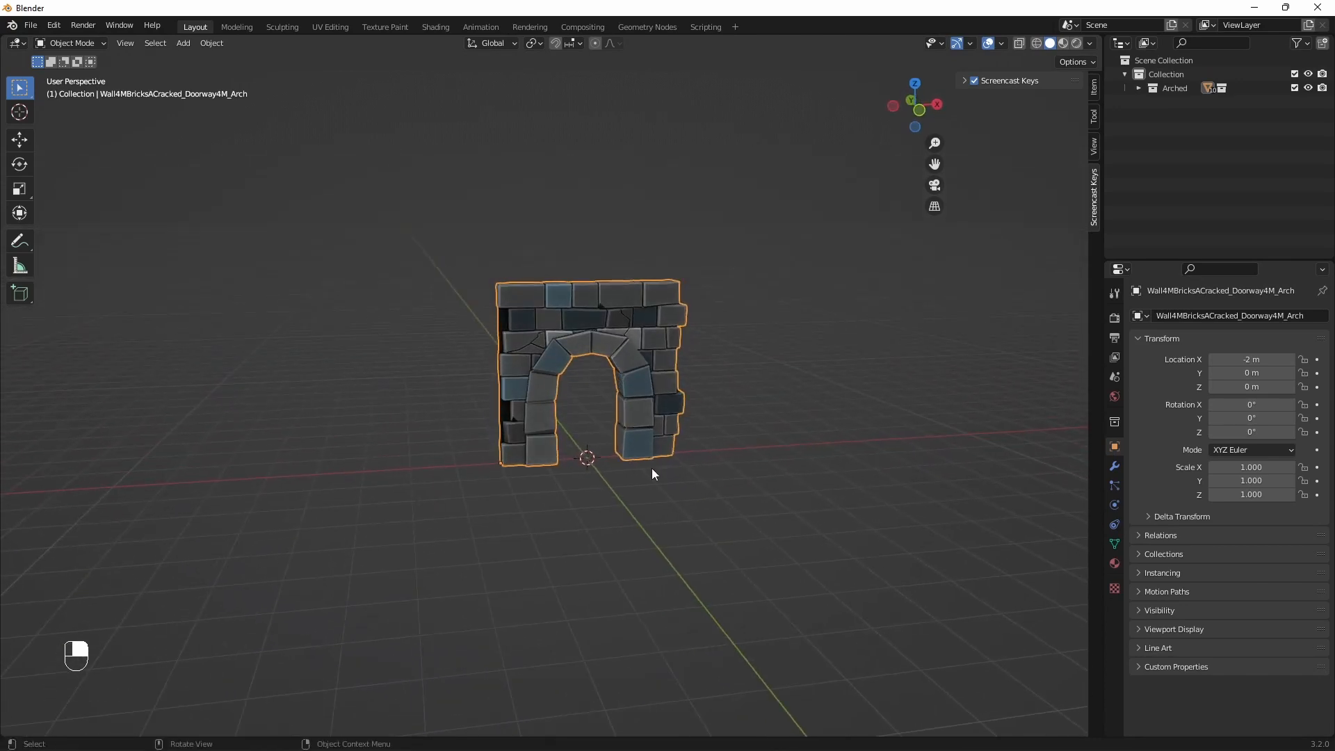
{"action": "key", "text": "f"}
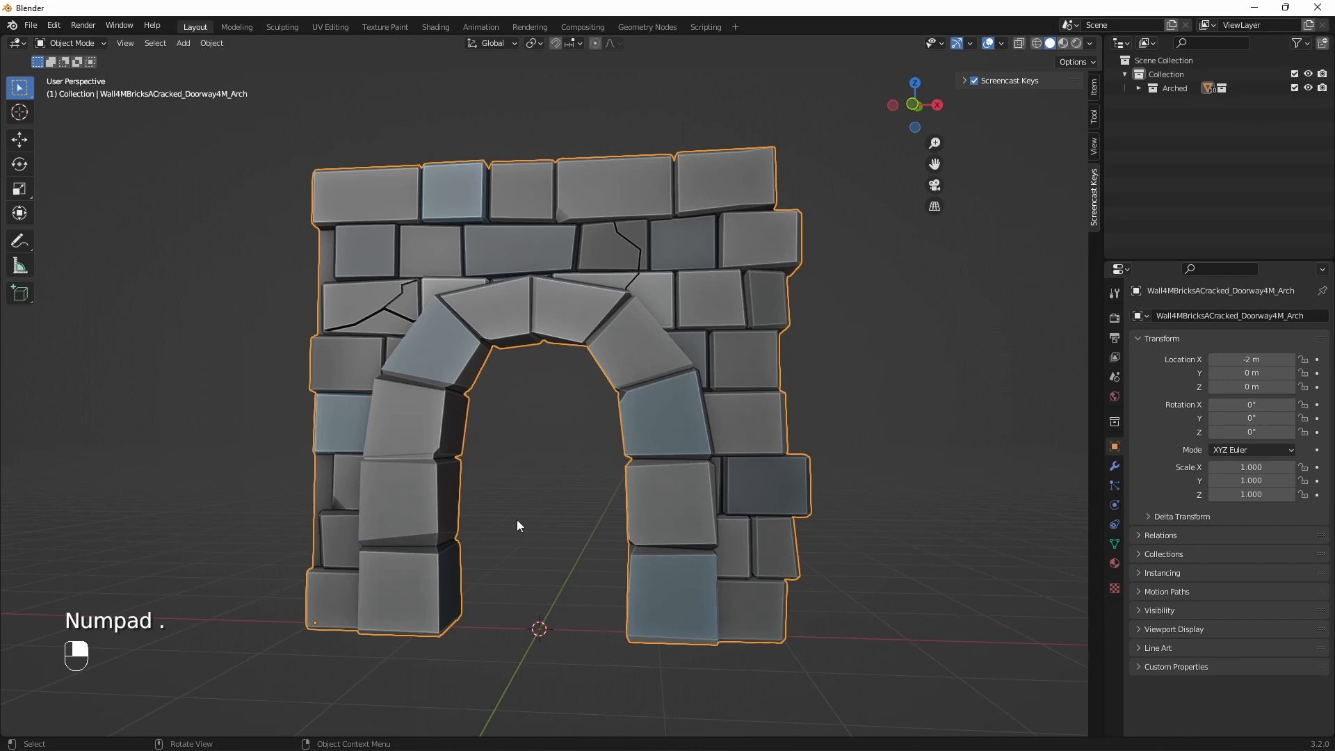
{"action": "key", "text": "shift+a"}
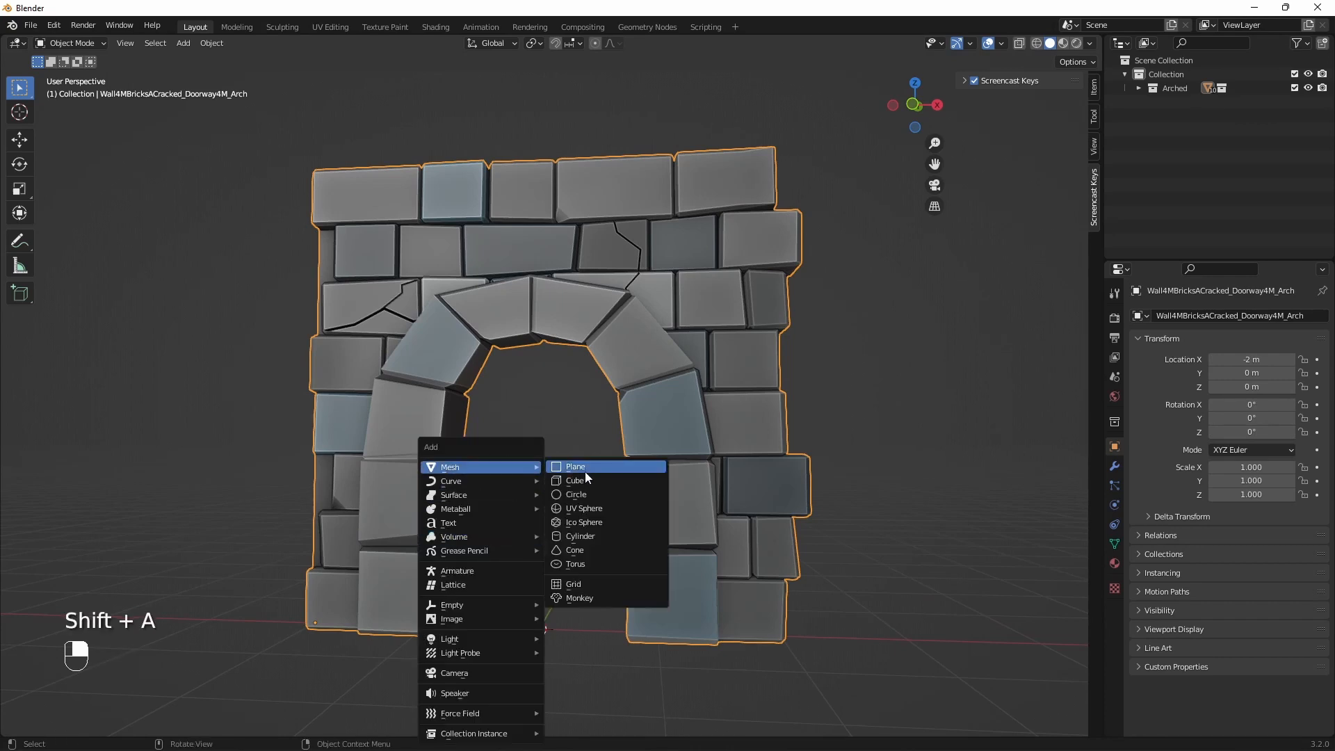
Step: Add a plane, stand it upright, shrink it and place it at the arch's left base
{"action": "left_click", "coordinate": [575, 466]}
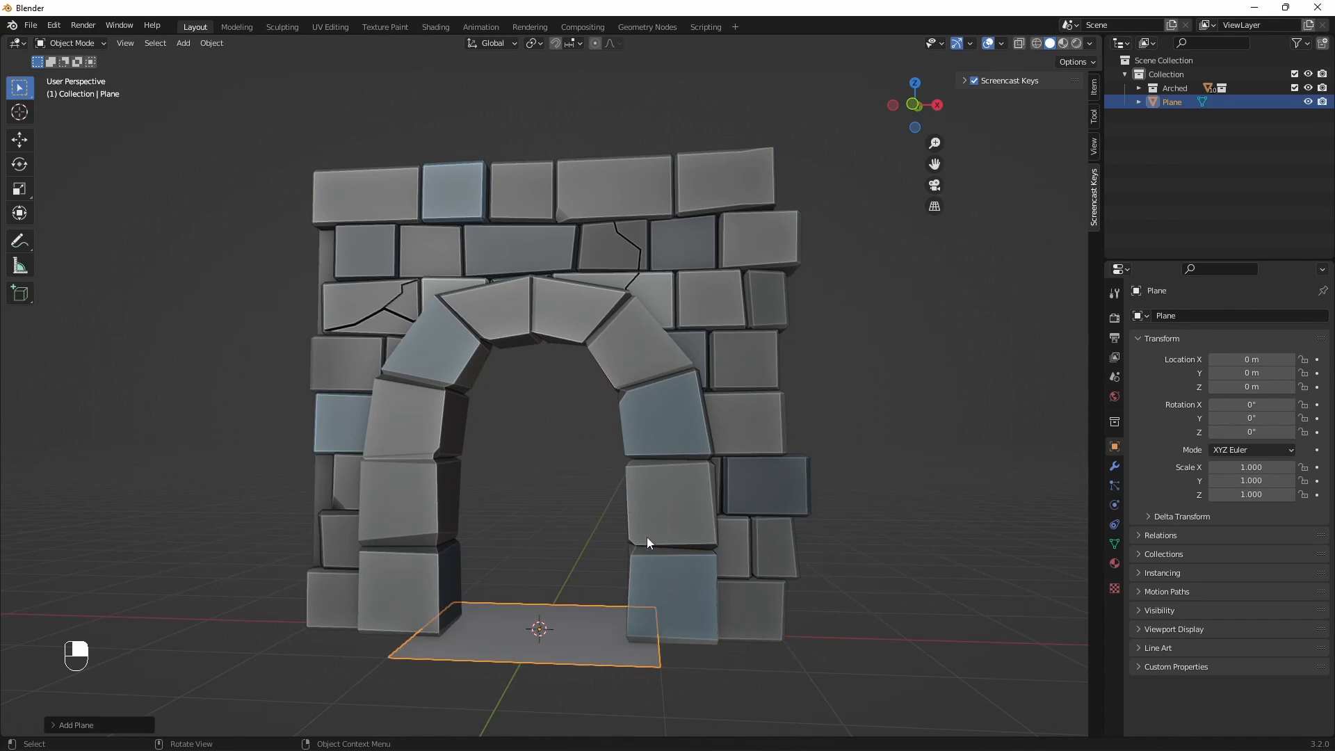
{"action": "key", "text": "Tab"}
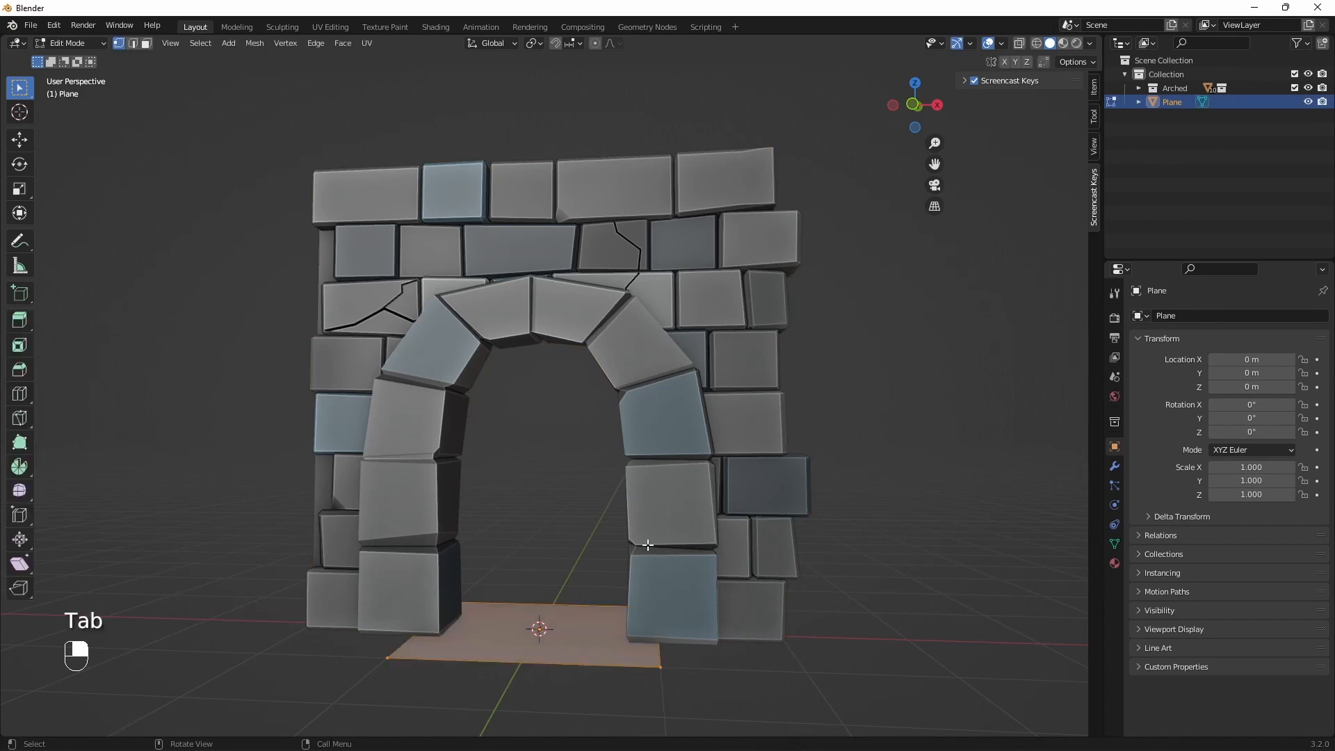
{"action": "key", "text": "r"}
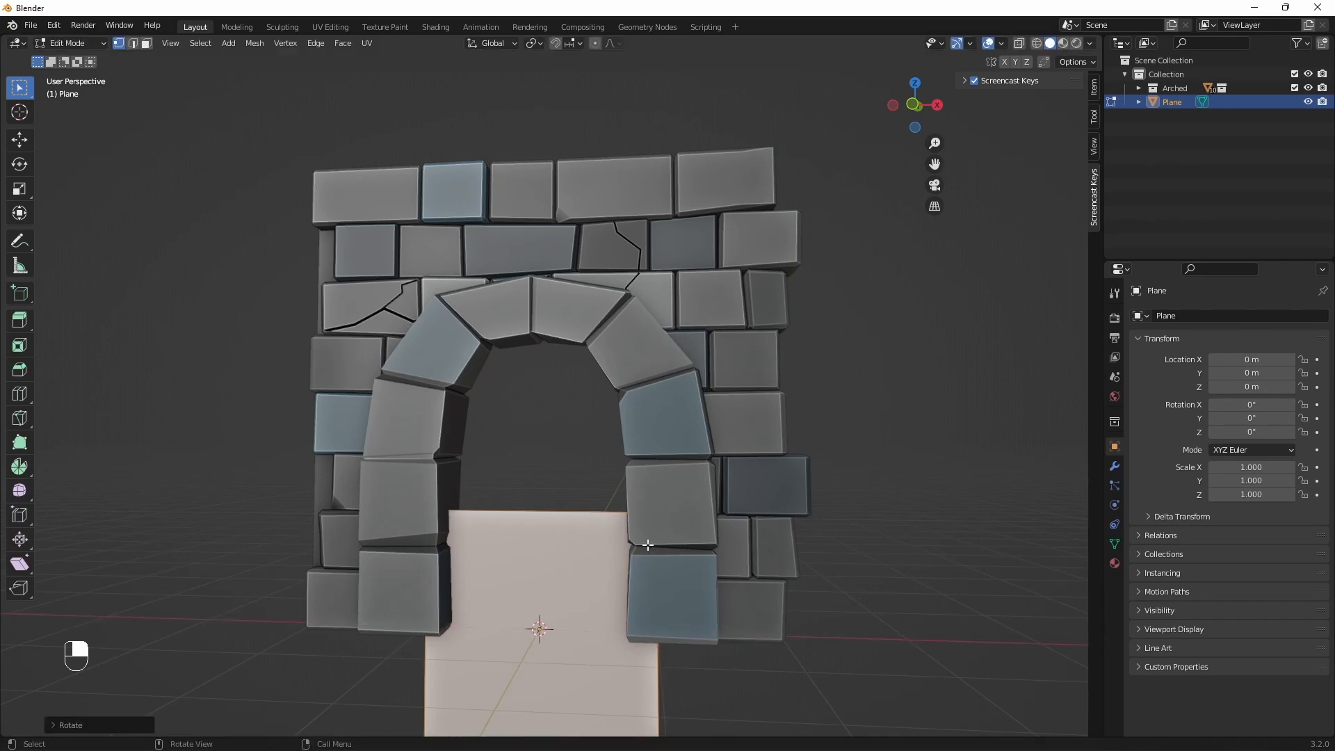
{"action": "key", "text": "s"}
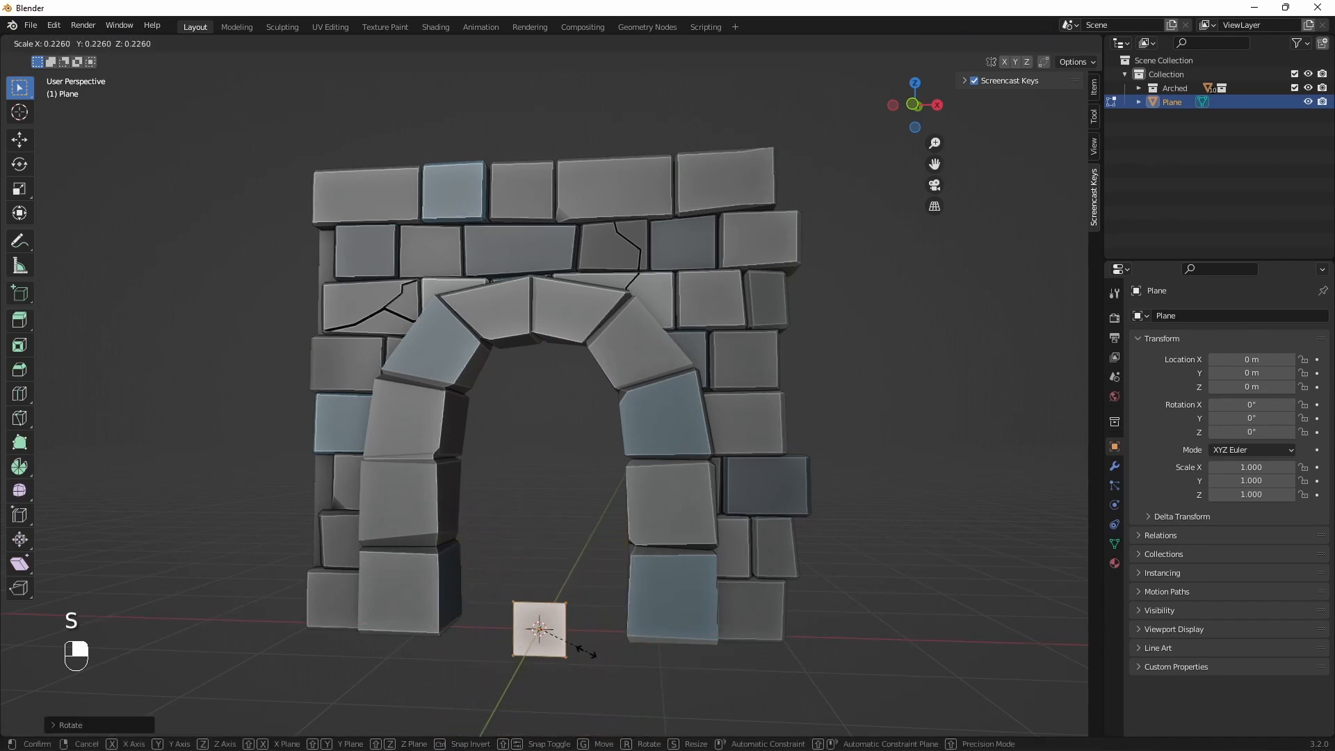
{"action": "key", "text": "Tab"}
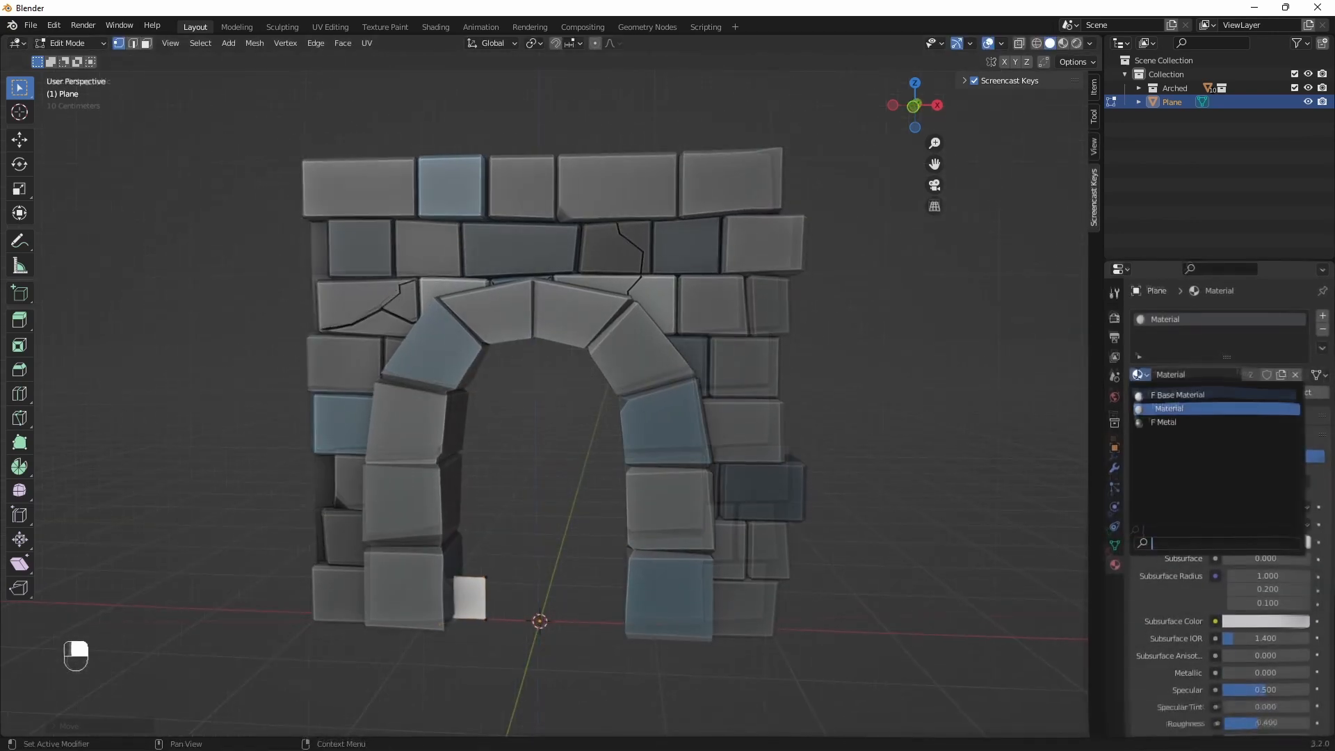
Step: Give the plane the base material and extrude it up and along the arch, mirrored
{"action": "left_click", "coordinate": [329, 26]}
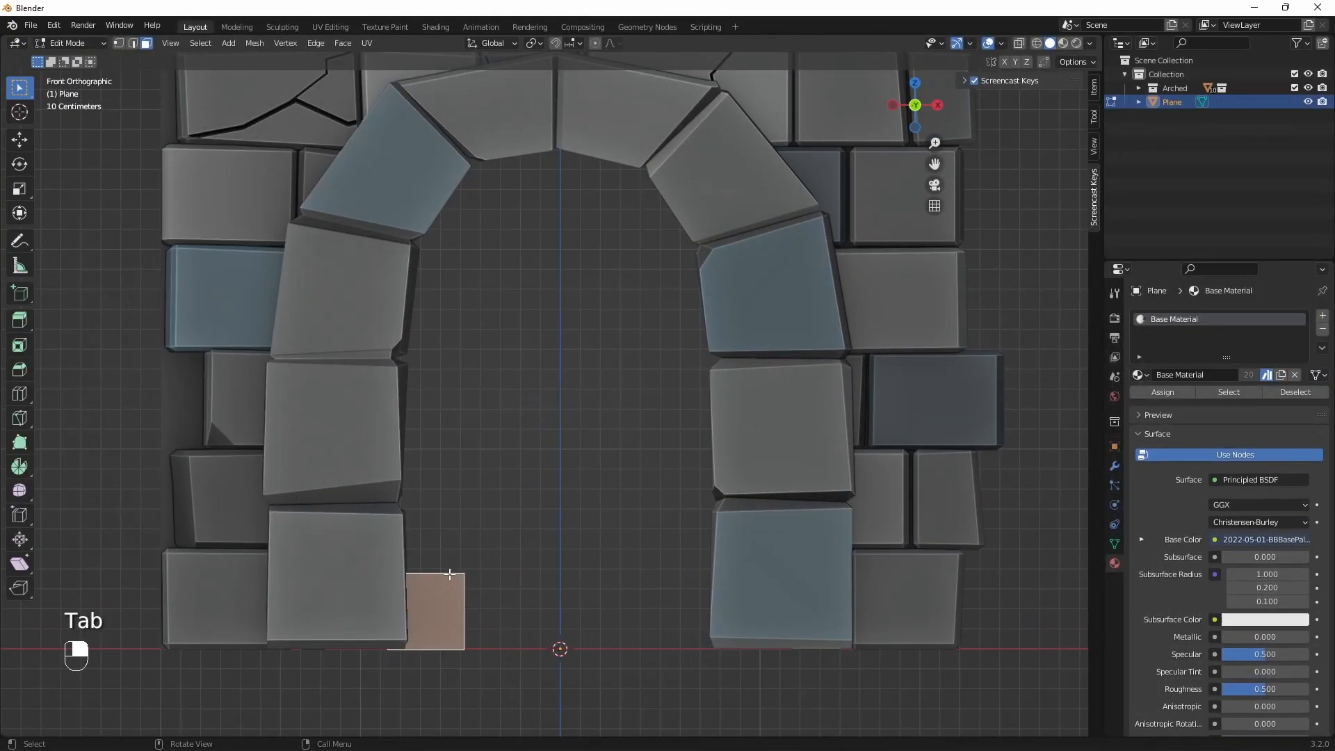
{"action": "key", "text": "g"}
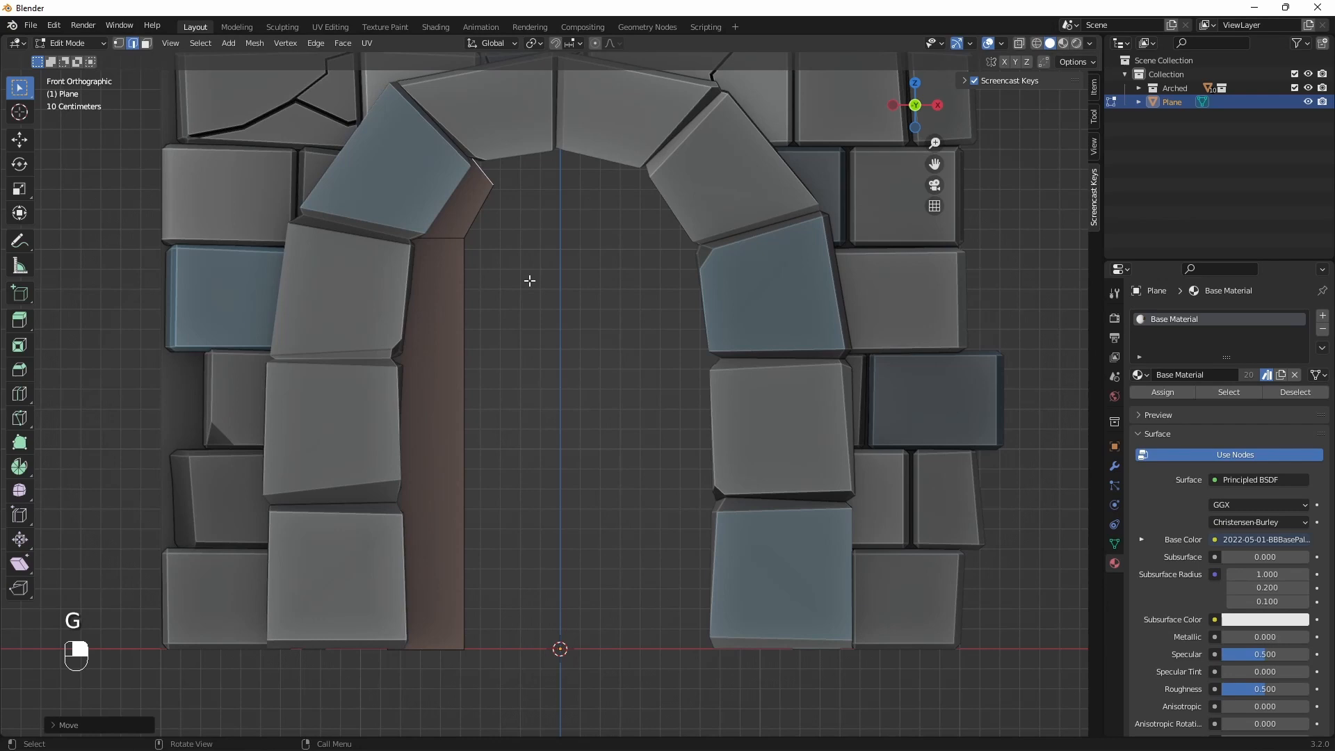
{"action": "mouse_move", "coordinate": [820, 547]}
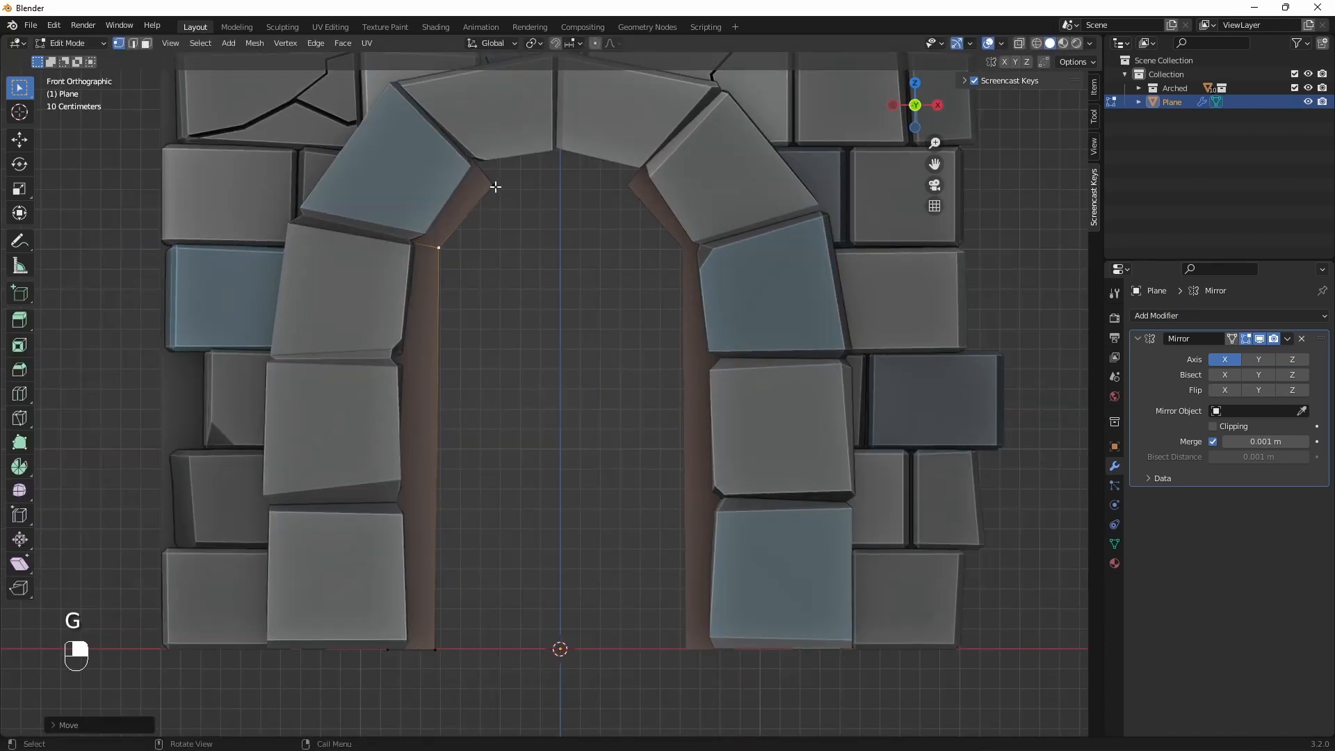
{"action": "key", "text": "r"}
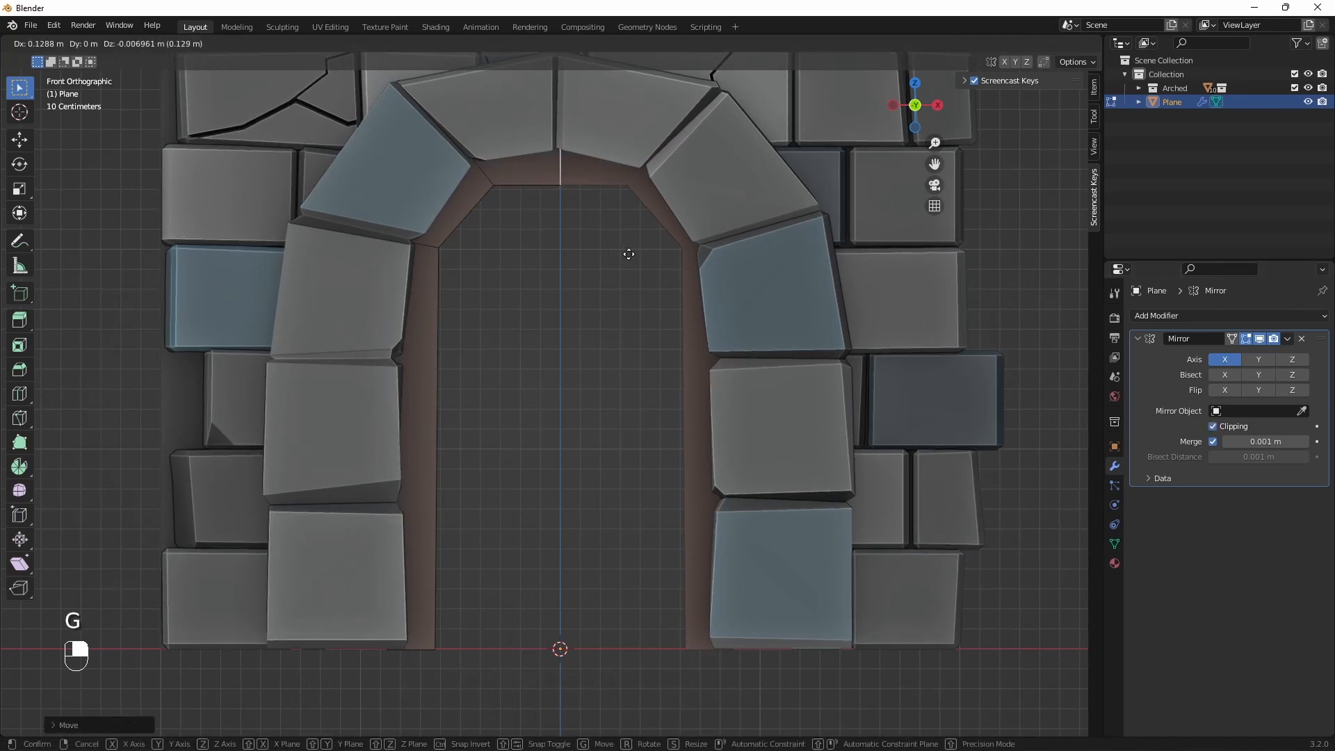
{"action": "key", "text": "Tab"}
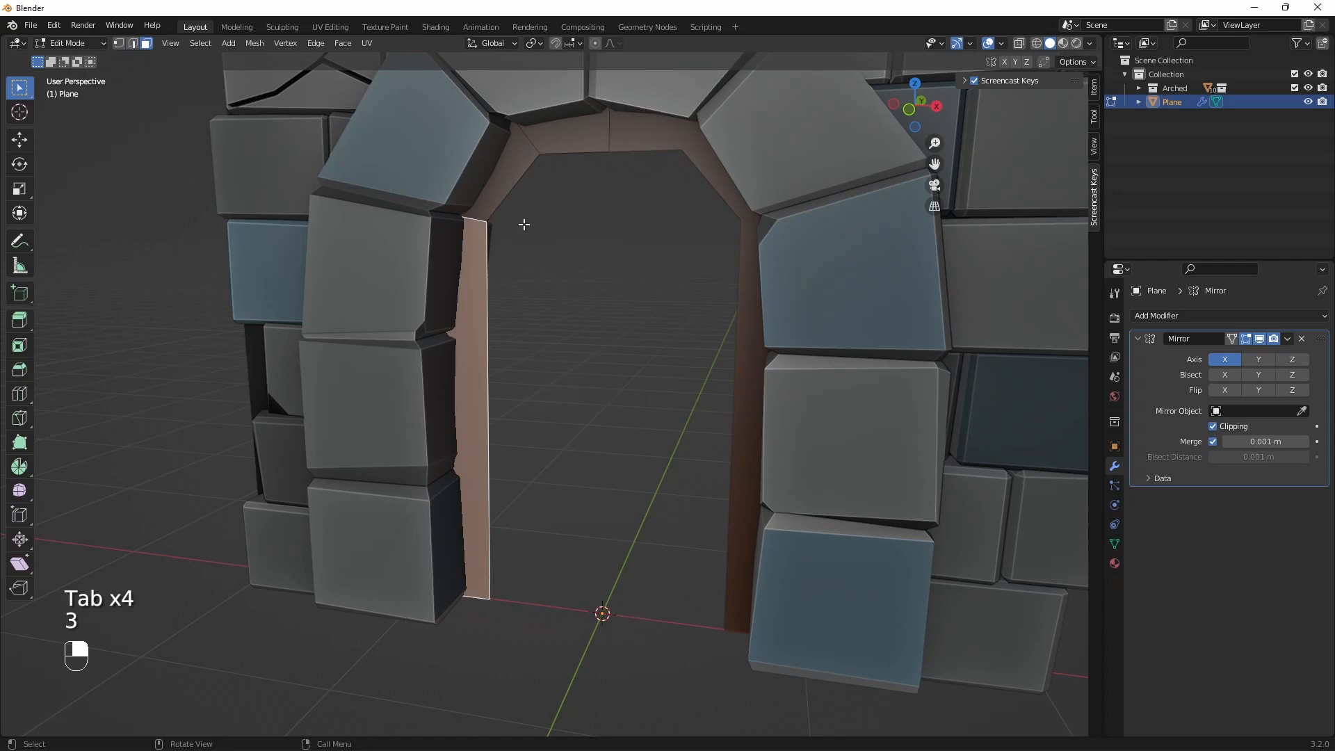
{"action": "key", "text": "e"}
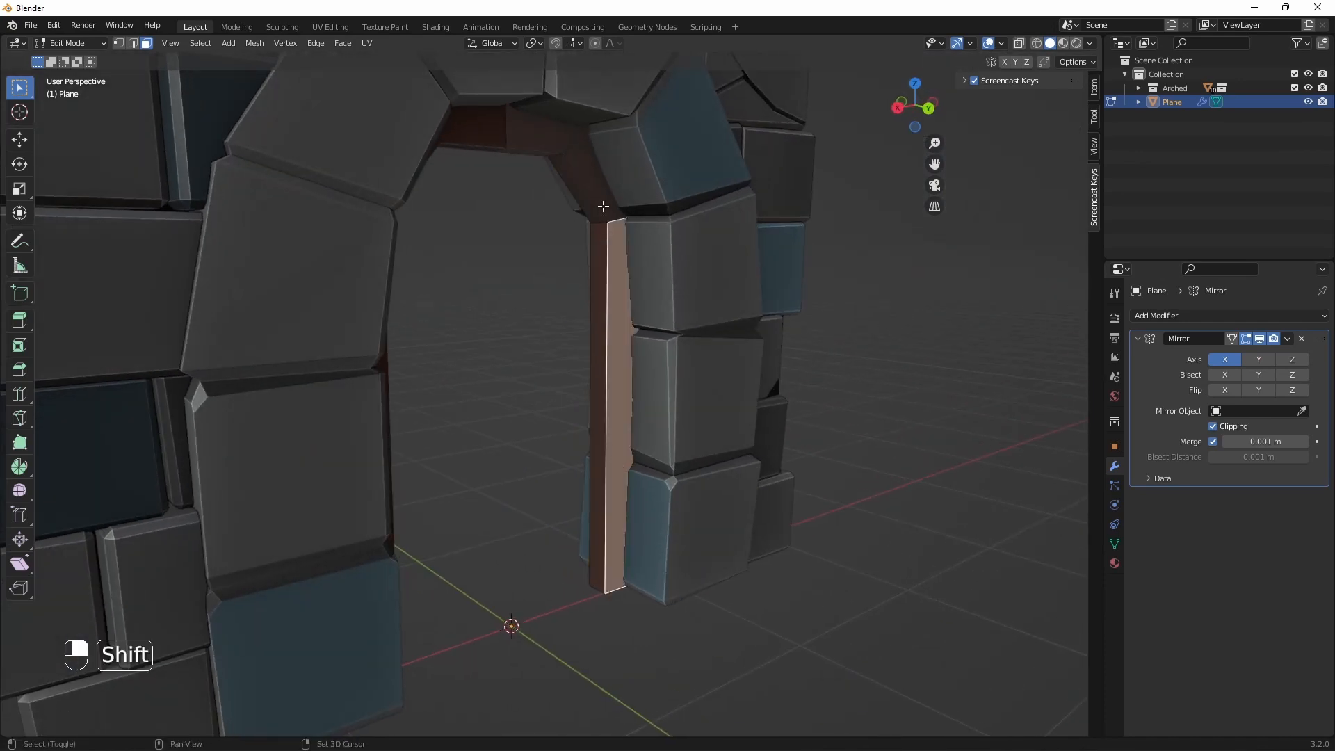
Step: Finish the mirrored frame and leave its Edit Mode
{"action": "key", "text": "x"}
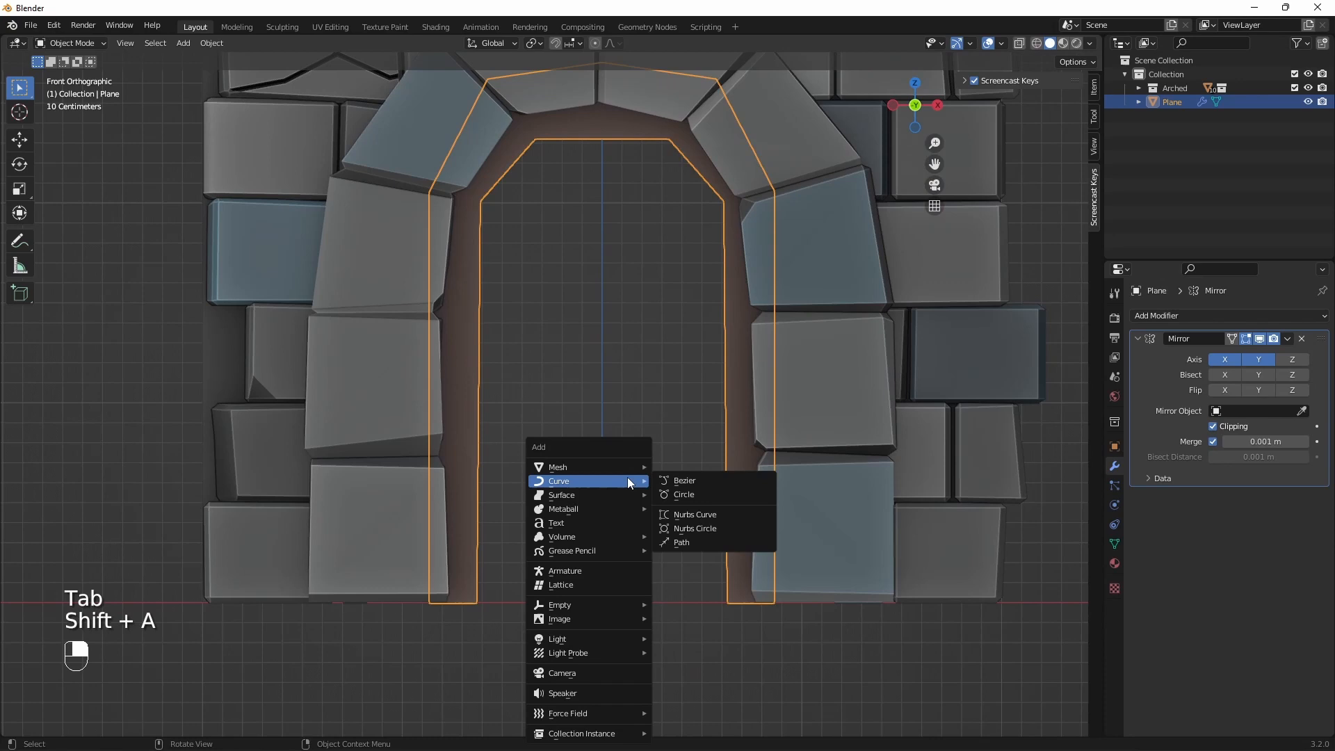
{"action": "mouse_move", "coordinate": [557, 467]}
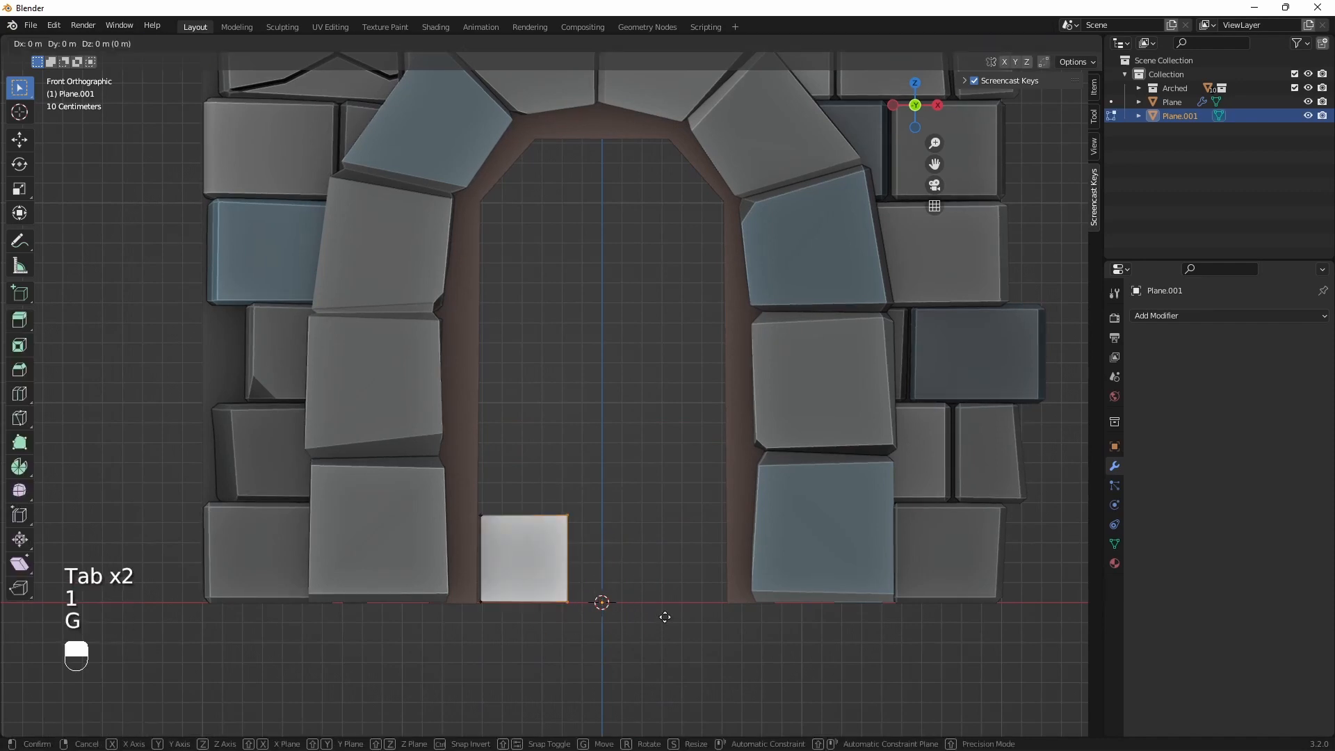
{"action": "mouse_move", "coordinate": [735, 247]}
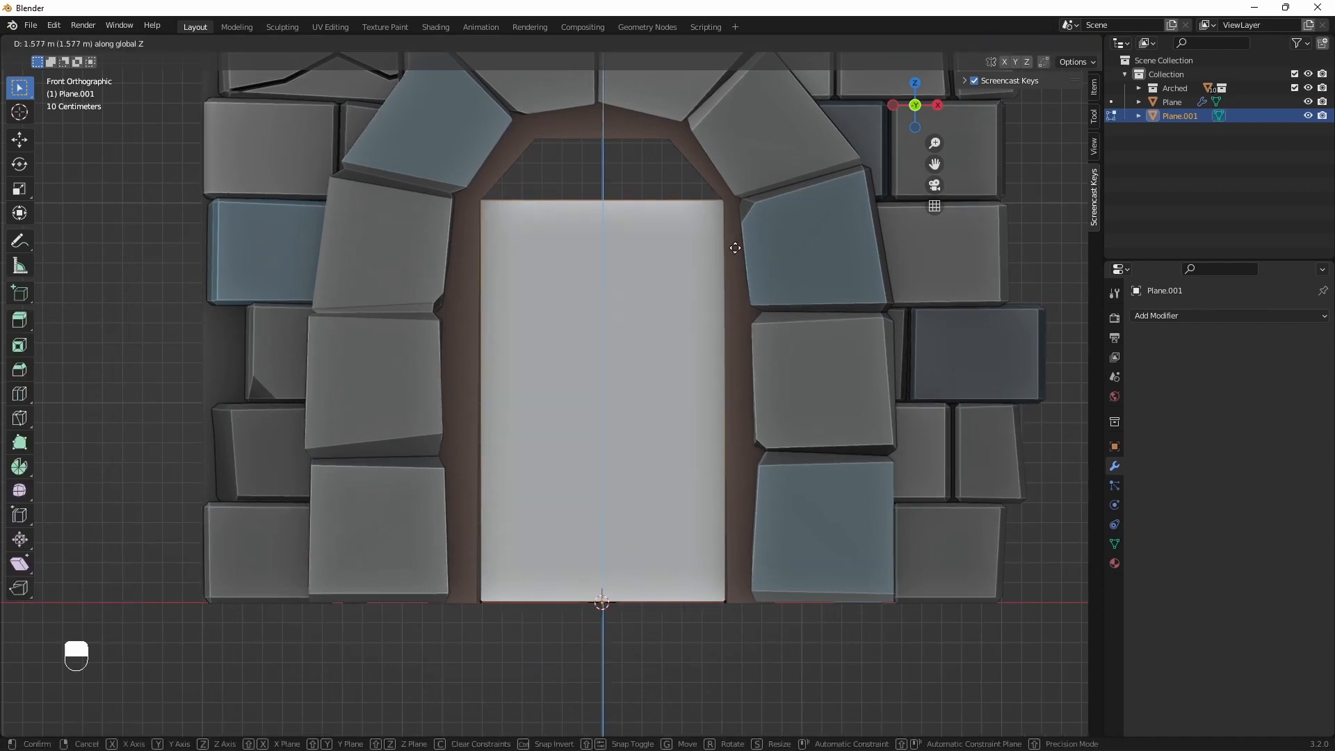
Step: Shape the door plane with slanted top corners and place its UVs on a palette colour
{"action": "key", "text": "Tab"}
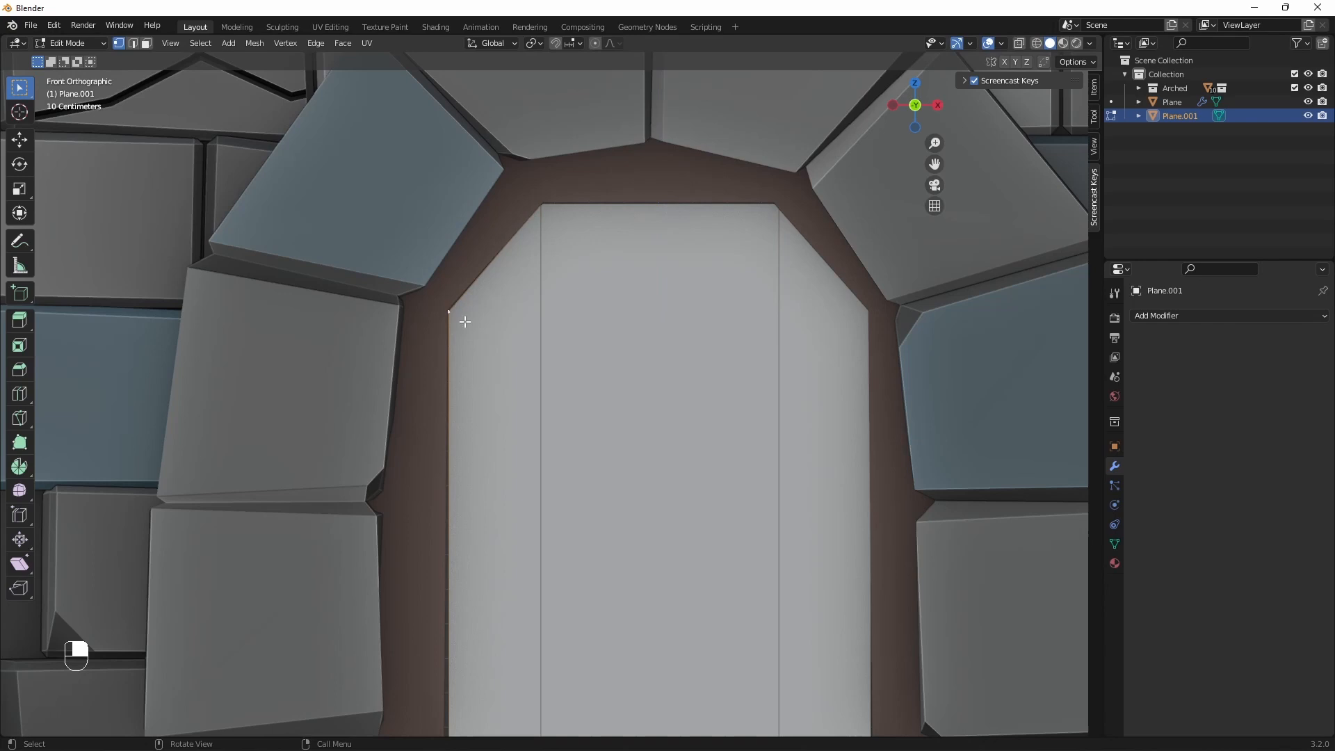
{"action": "key", "text": "g"}
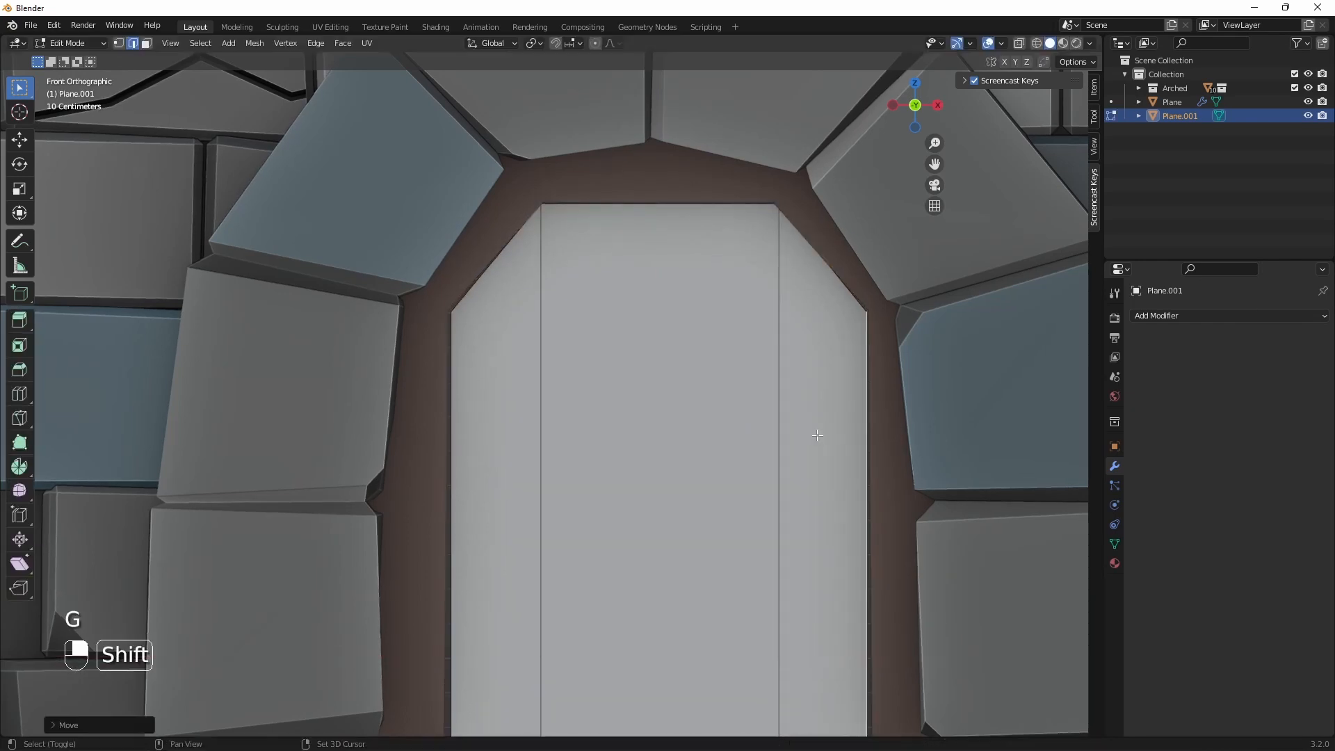
{"action": "left_click", "coordinate": [329, 26]}
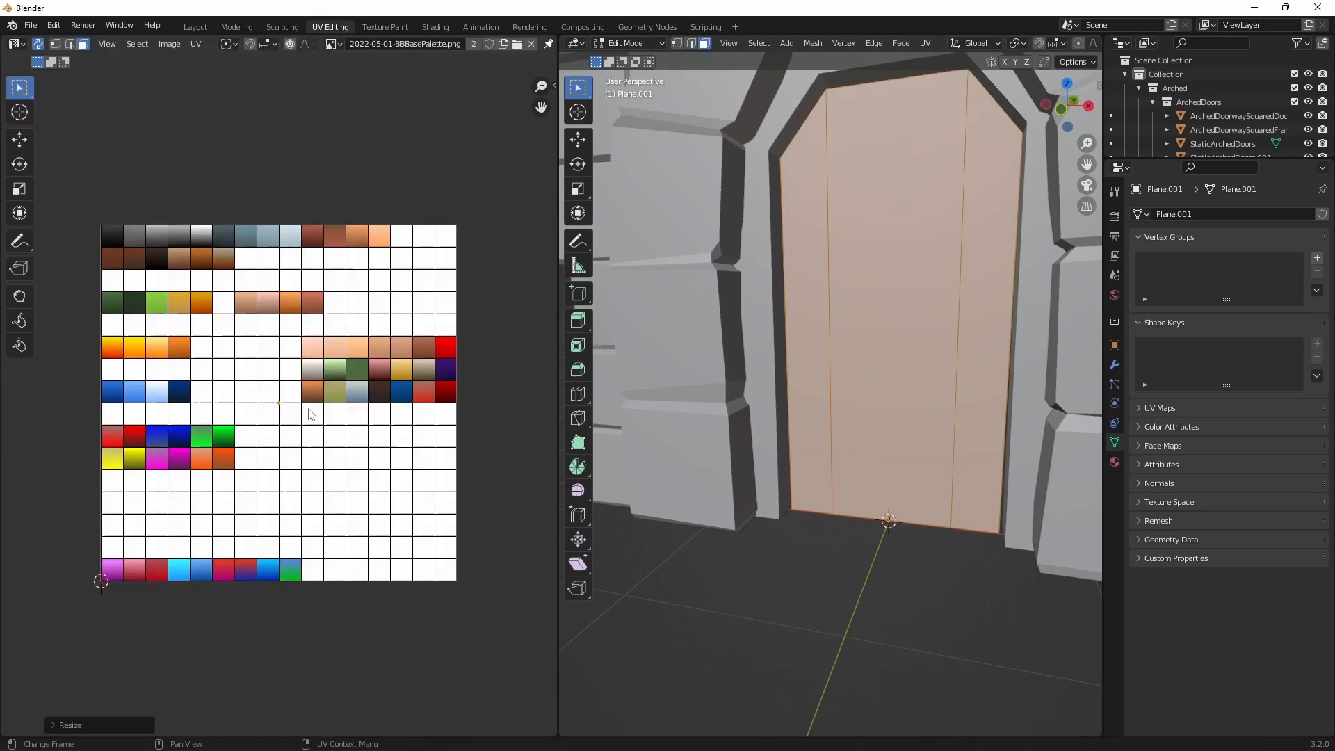
{"action": "left_click", "coordinate": [194, 27]}
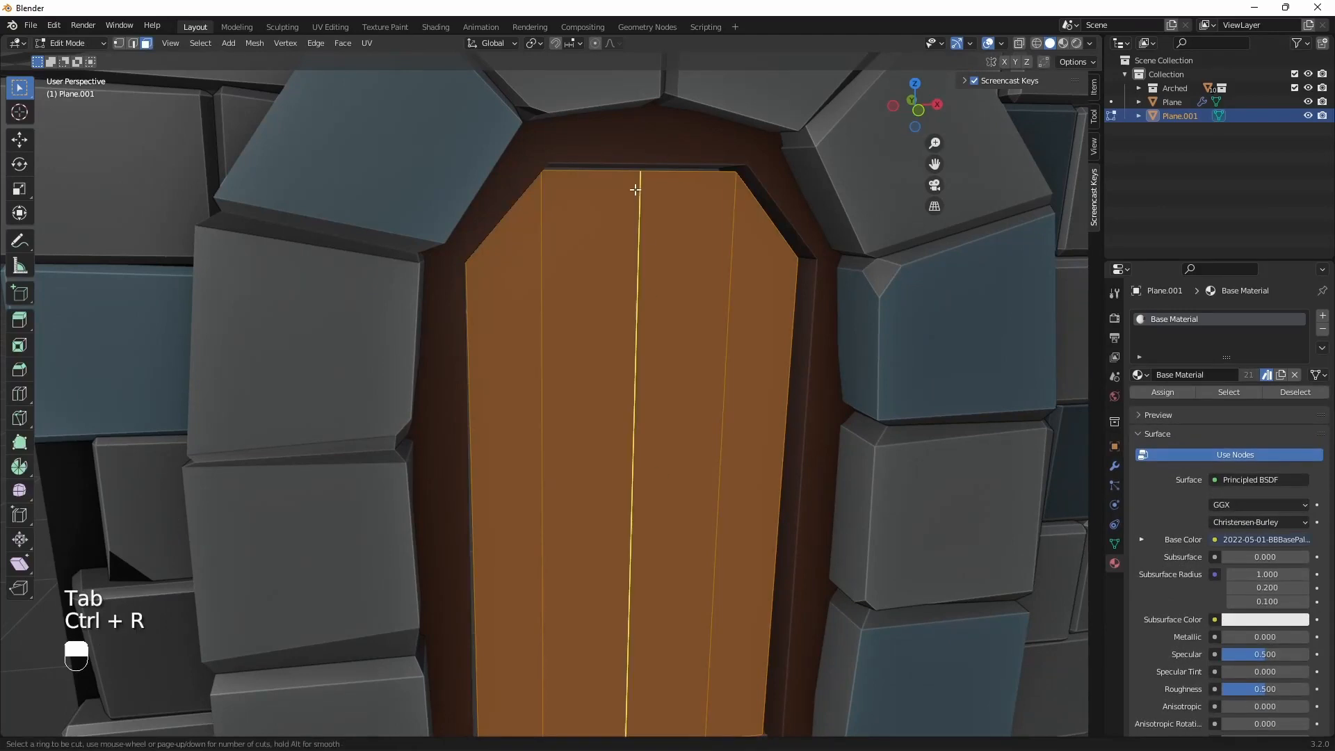
Step: Cut the door into vertical planks, isolate it and undo a mistaken change
{"action": "left_click", "coordinate": [635, 189]}
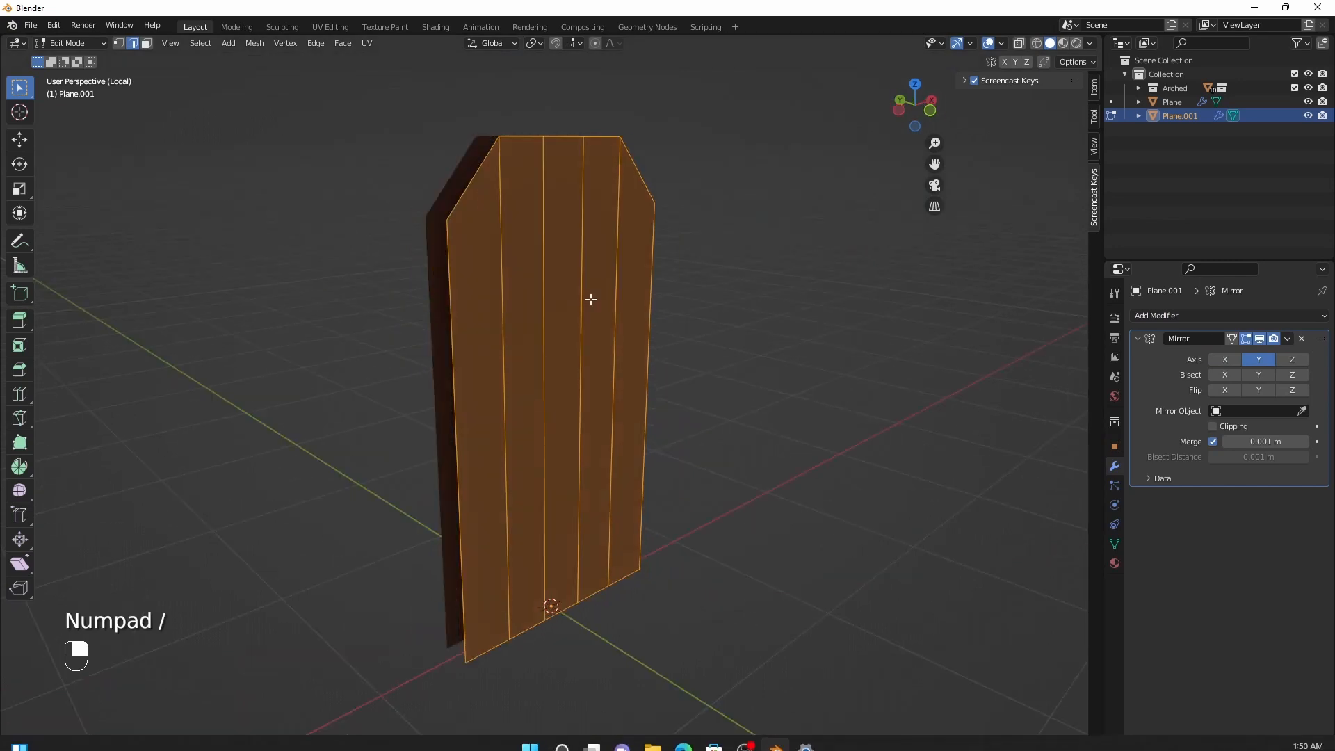
{"action": "key", "text": "ctrl+z"}
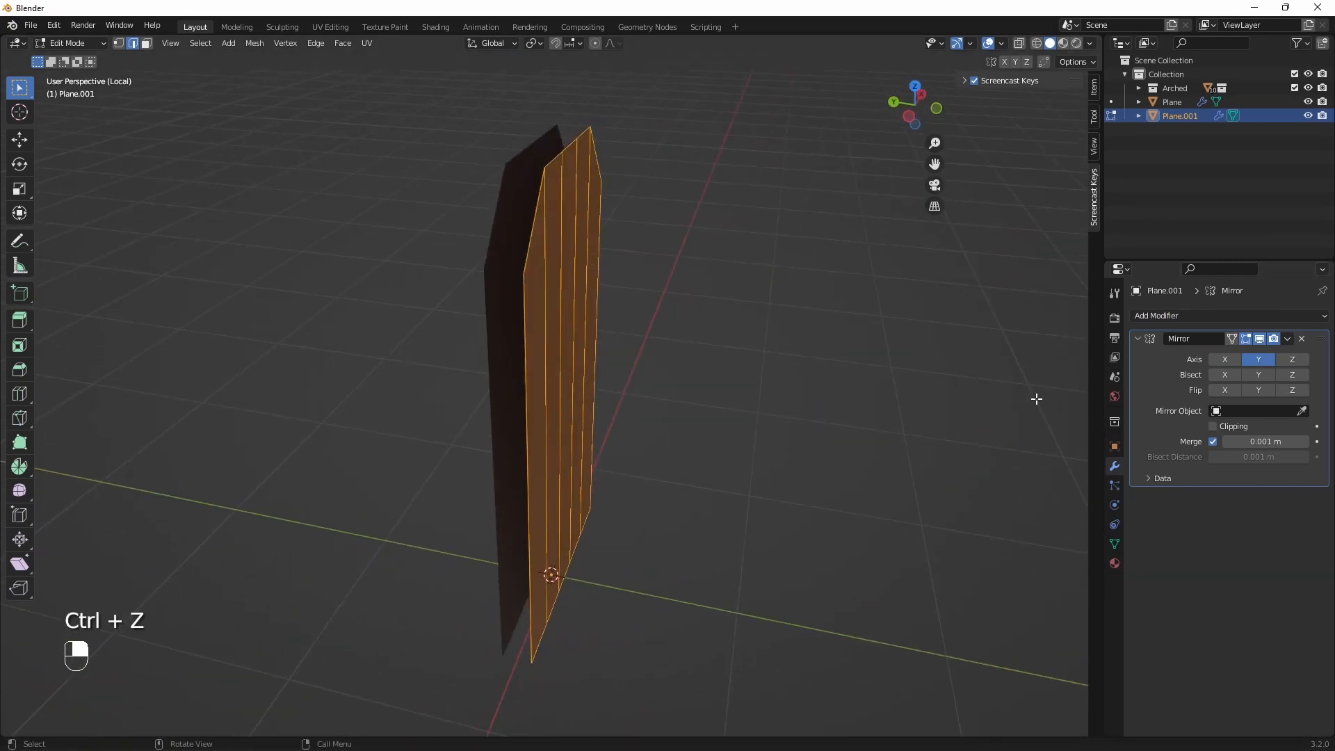
{"action": "key", "text": "e"}
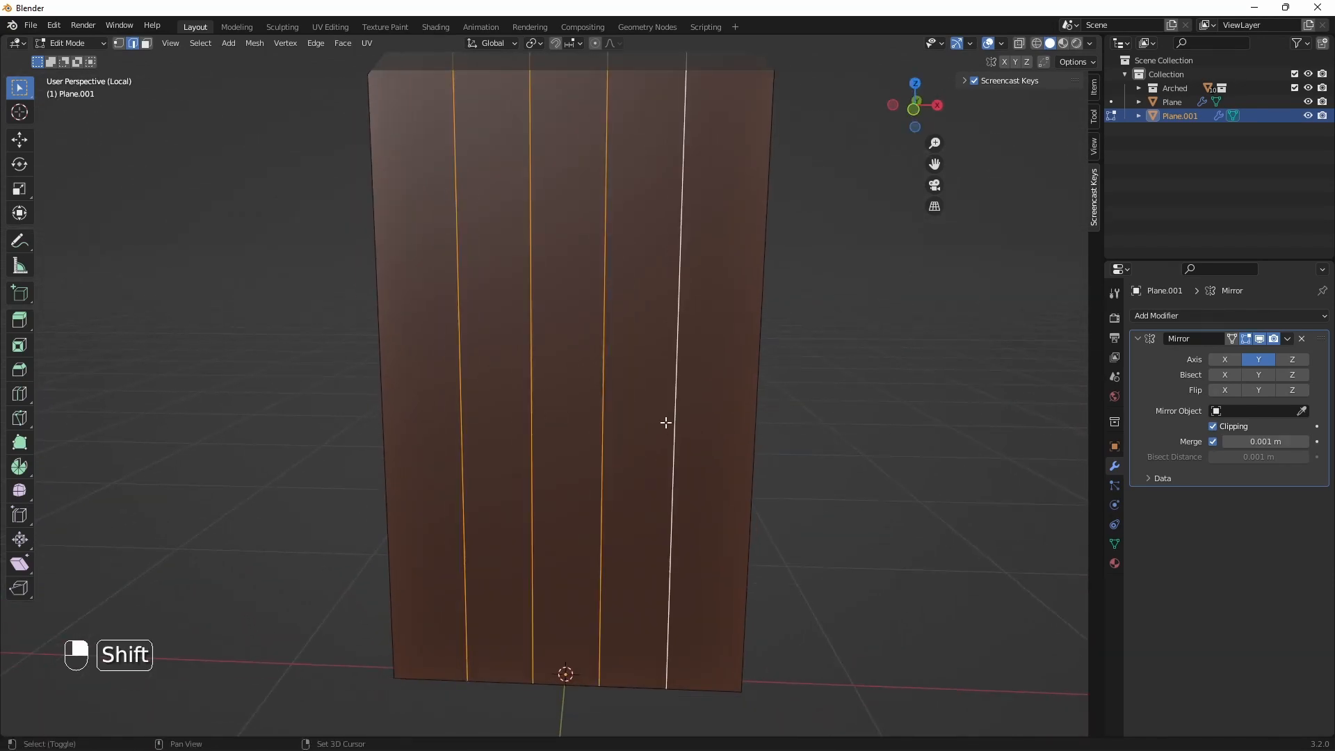
Step: Bevel the plank seams into grooves and move their UVs onto a dark brown swatch
{"action": "key", "text": "ctrl+b"}
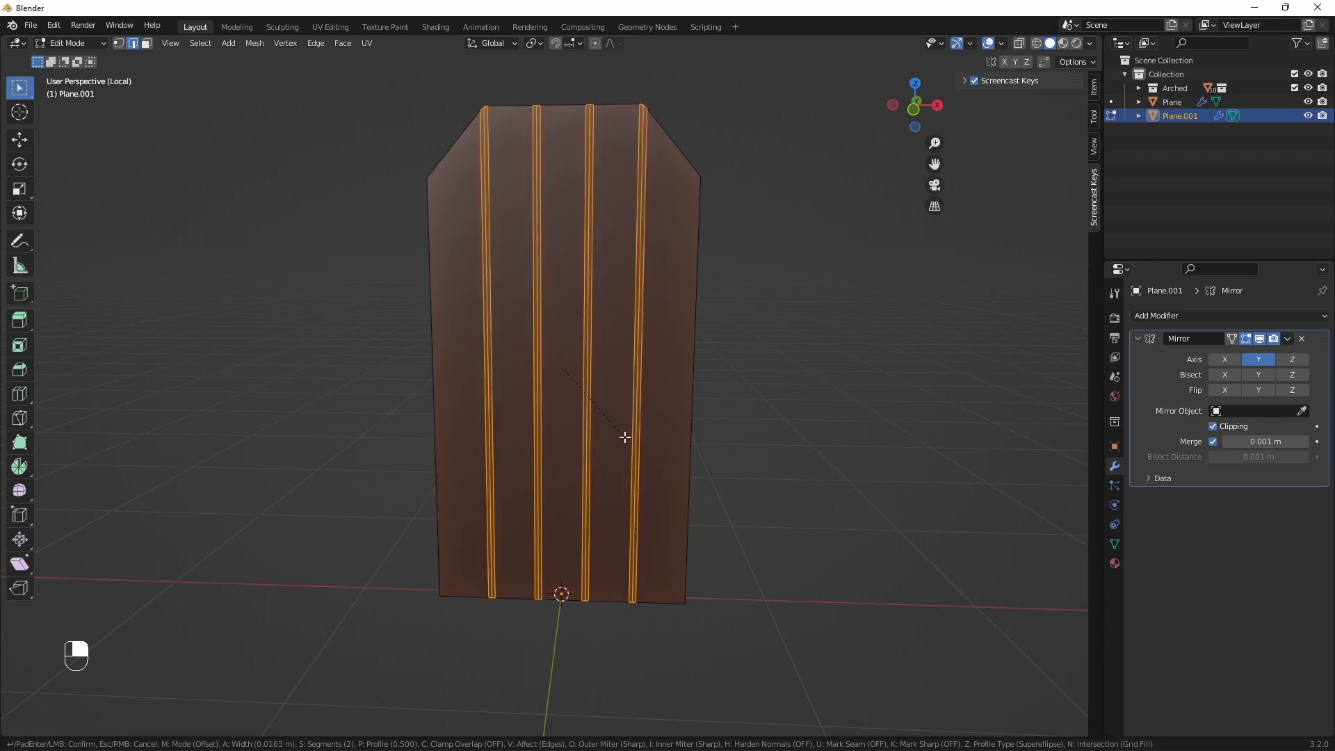
{"action": "left_click", "coordinate": [329, 27]}
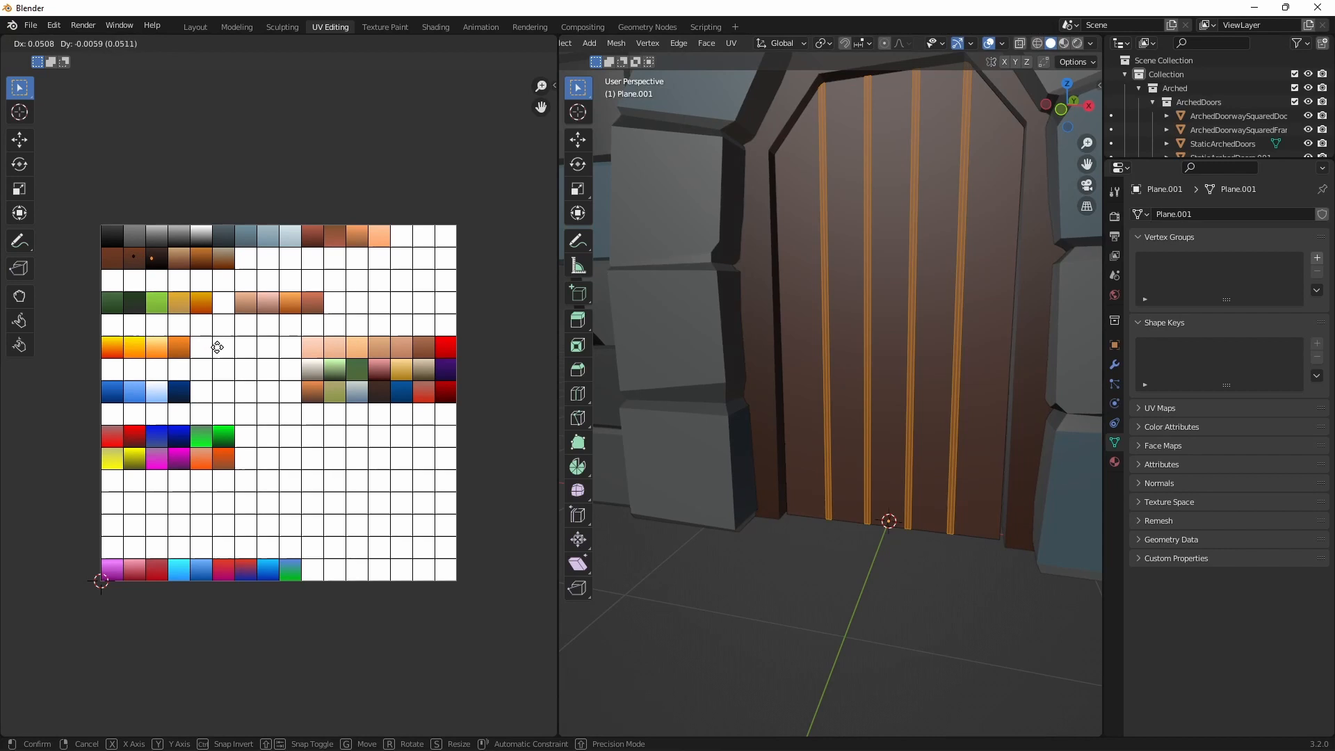
{"action": "left_click", "coordinate": [194, 26]}
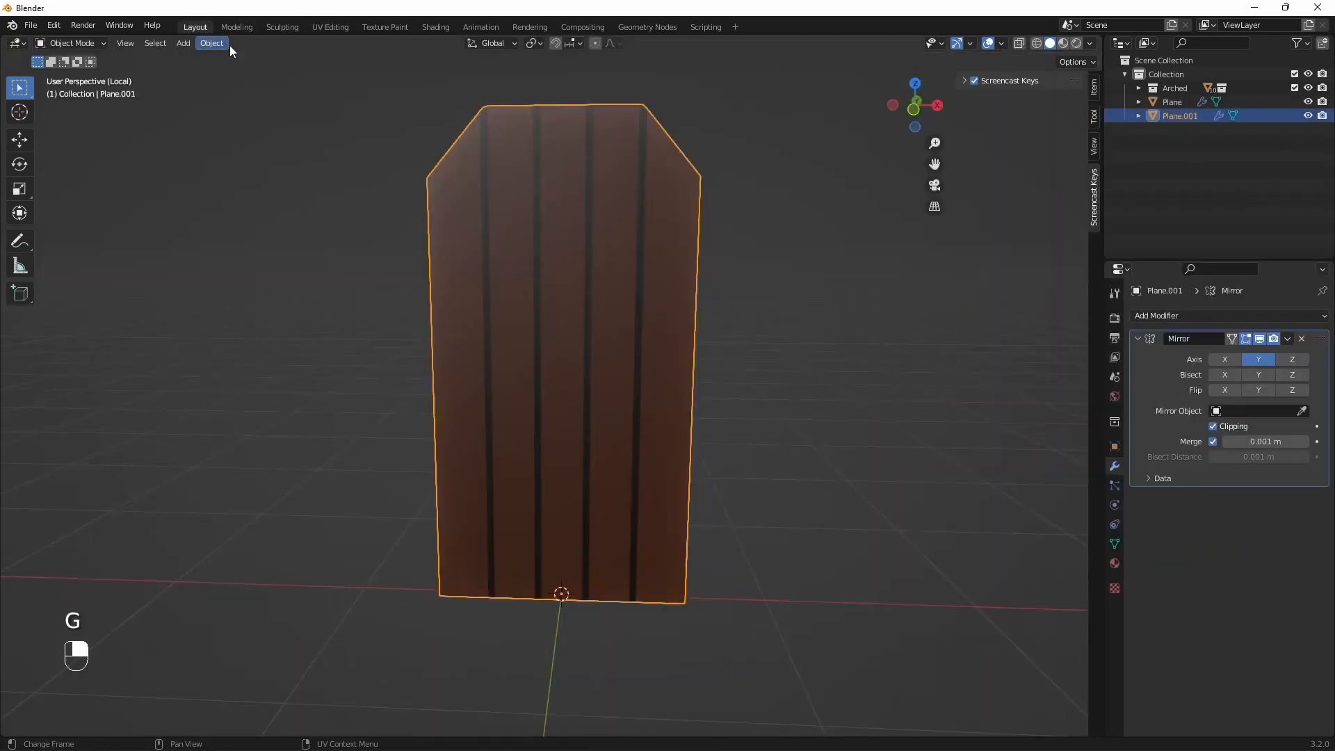
{"action": "key", "text": "Tab"}
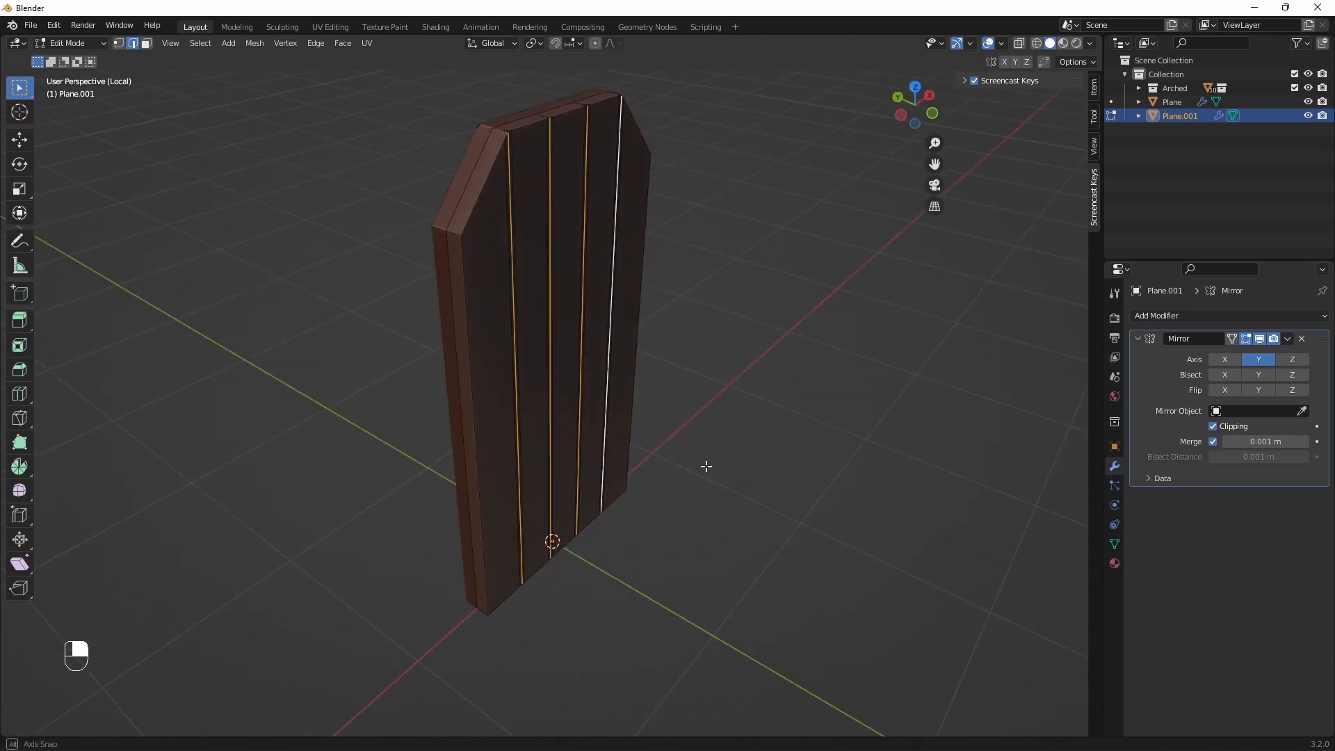
{"action": "key", "text": "g"}
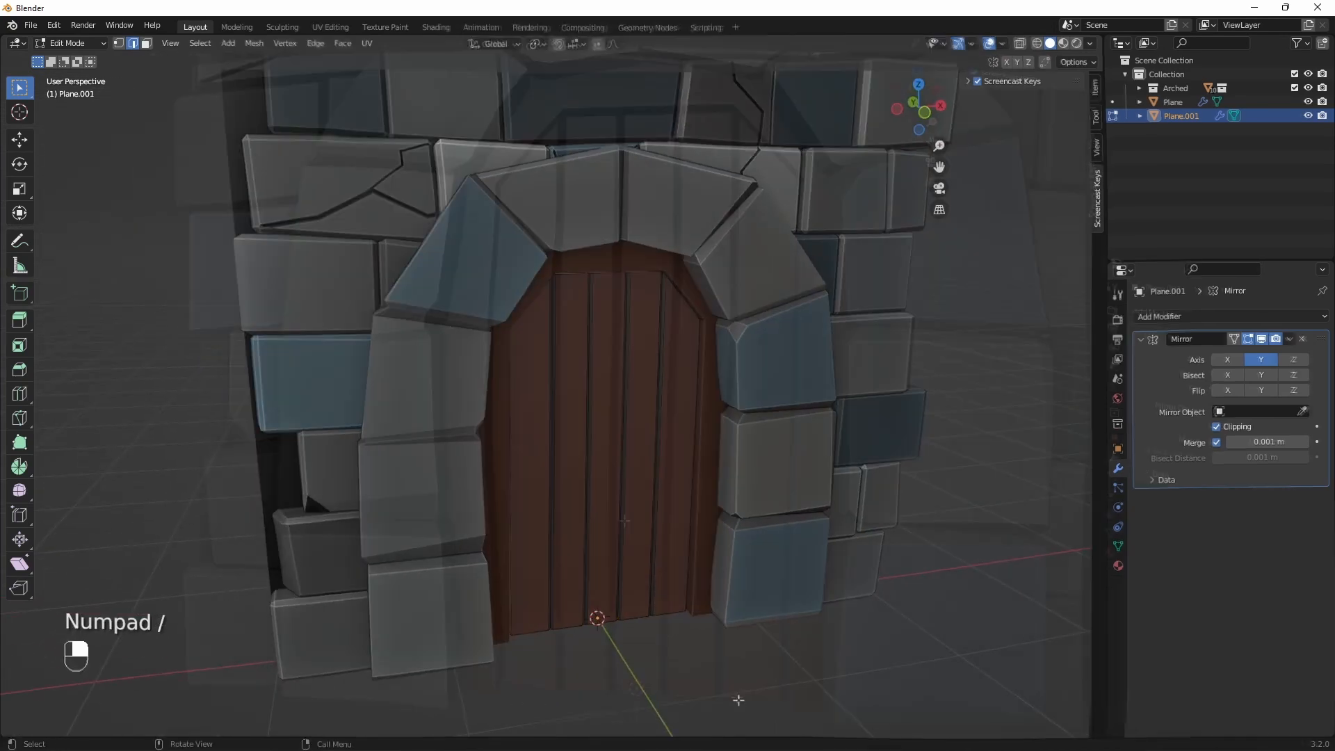
Step: Add a cube with a new Metal material slot, stretch it into a strap and duplicate it
{"action": "scroll", "scroll_direction": "down", "scroll_amount": 3}
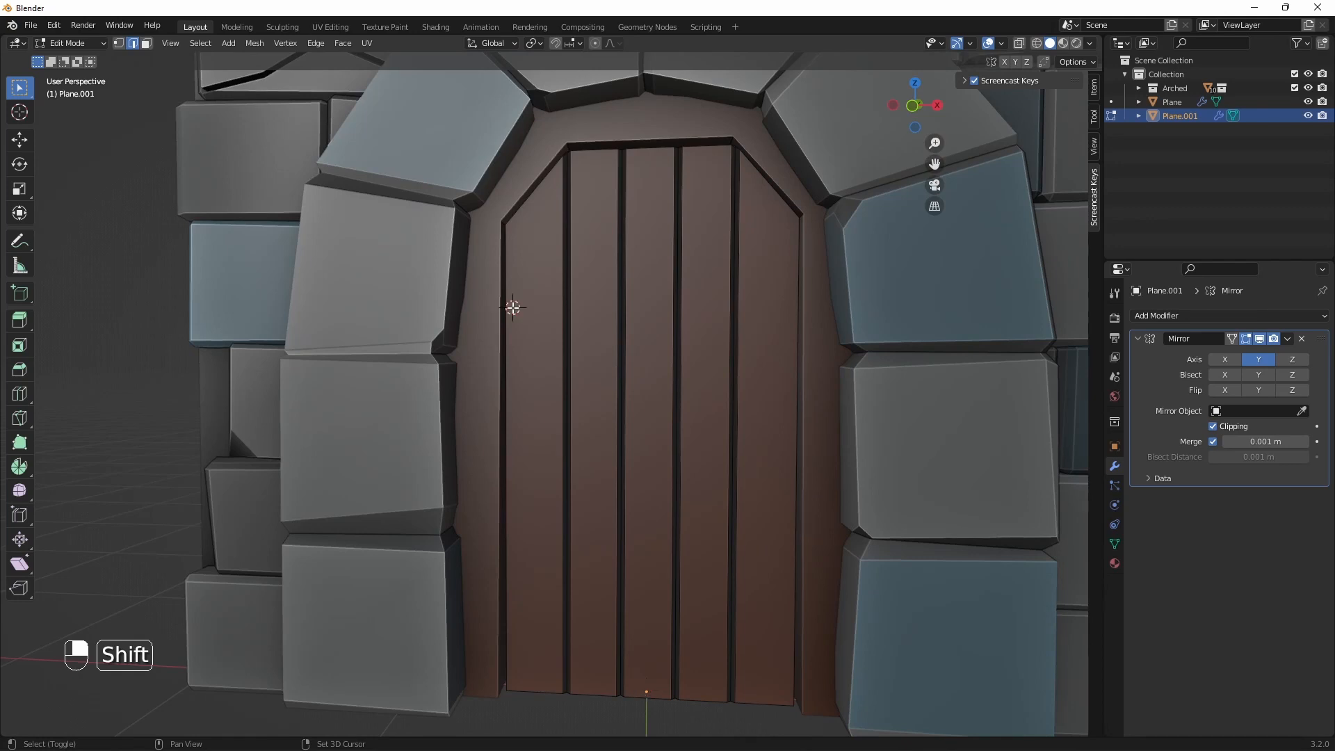
{"action": "key", "text": "shift+a"}
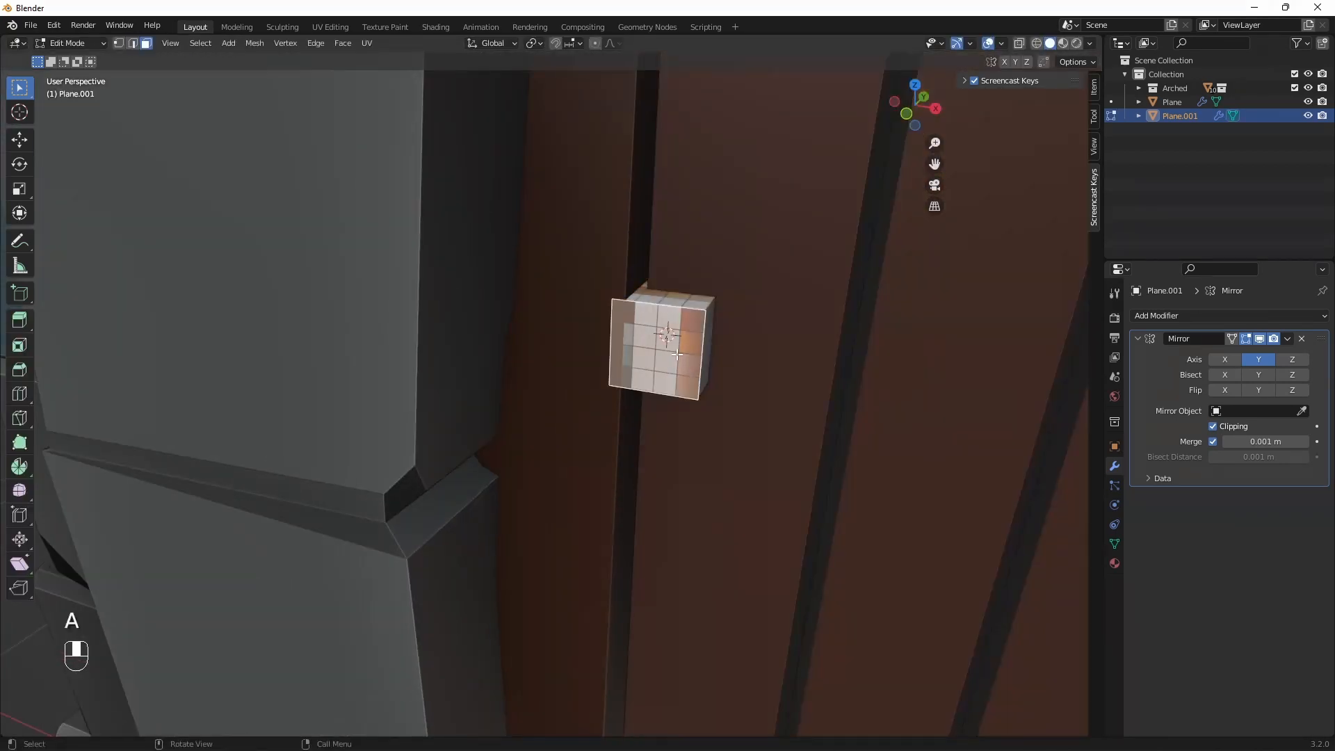
{"action": "left_click", "coordinate": [1114, 563]}
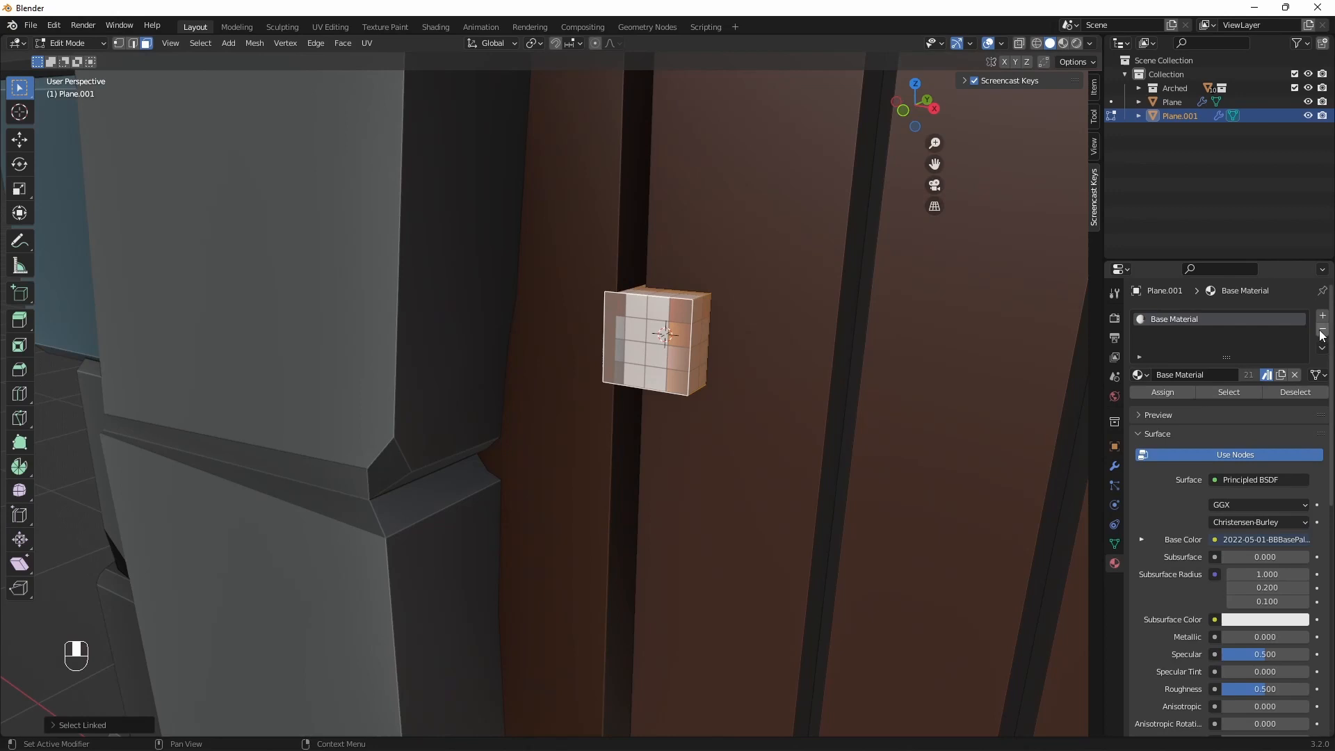
{"action": "left_click", "coordinate": [329, 27]}
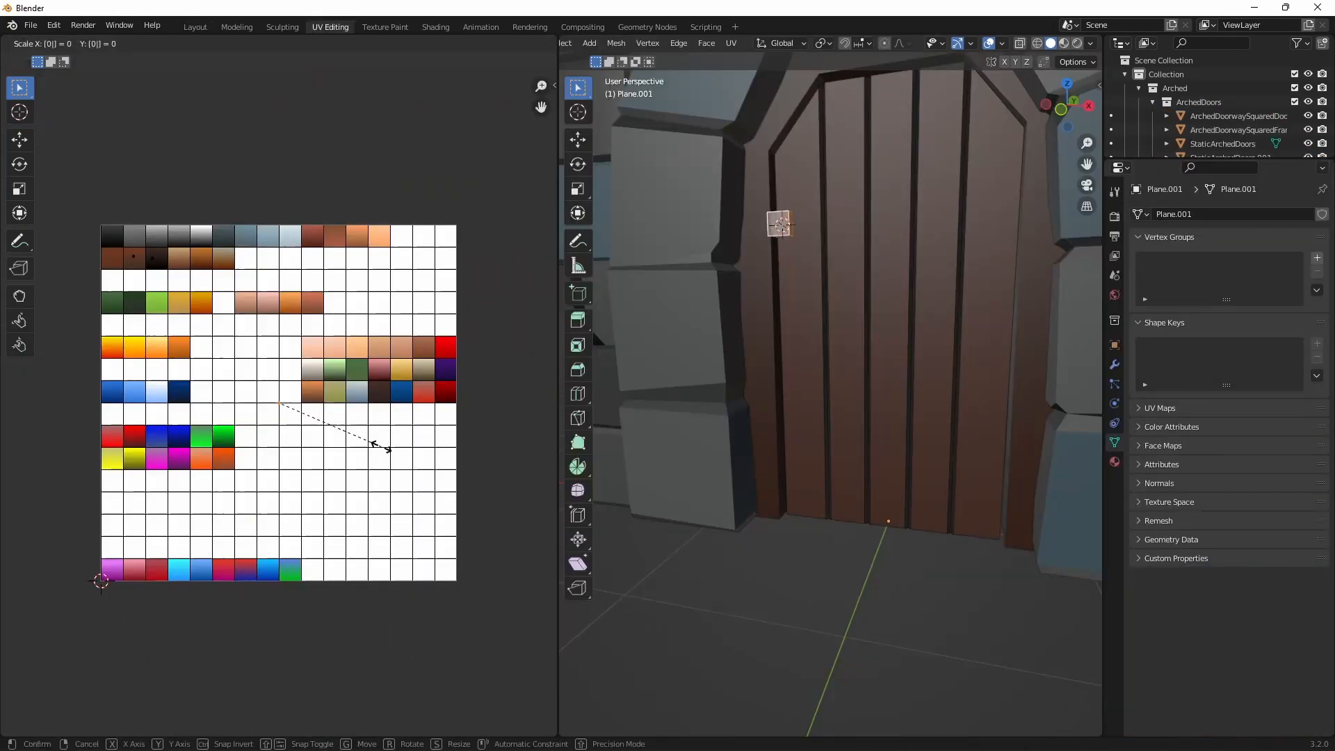
{"action": "left_click", "coordinate": [194, 27]}
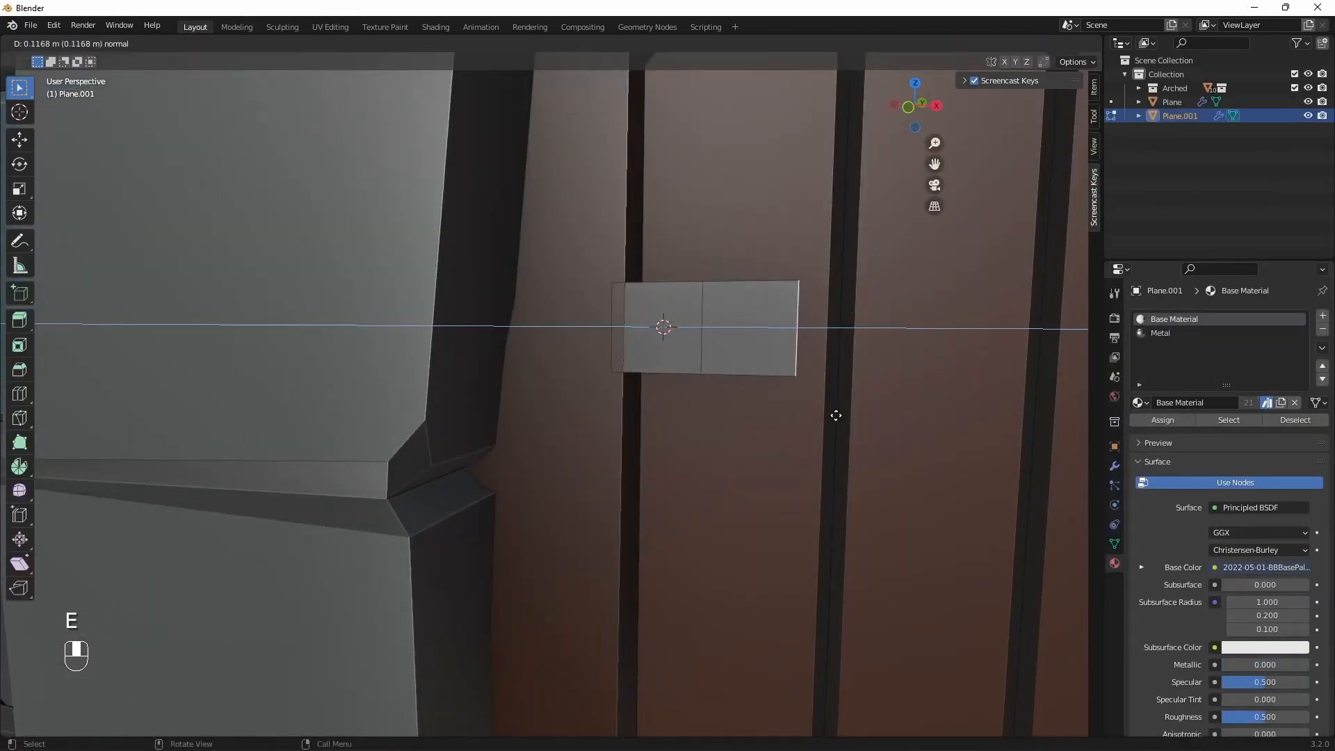
{"action": "key", "text": "s"}
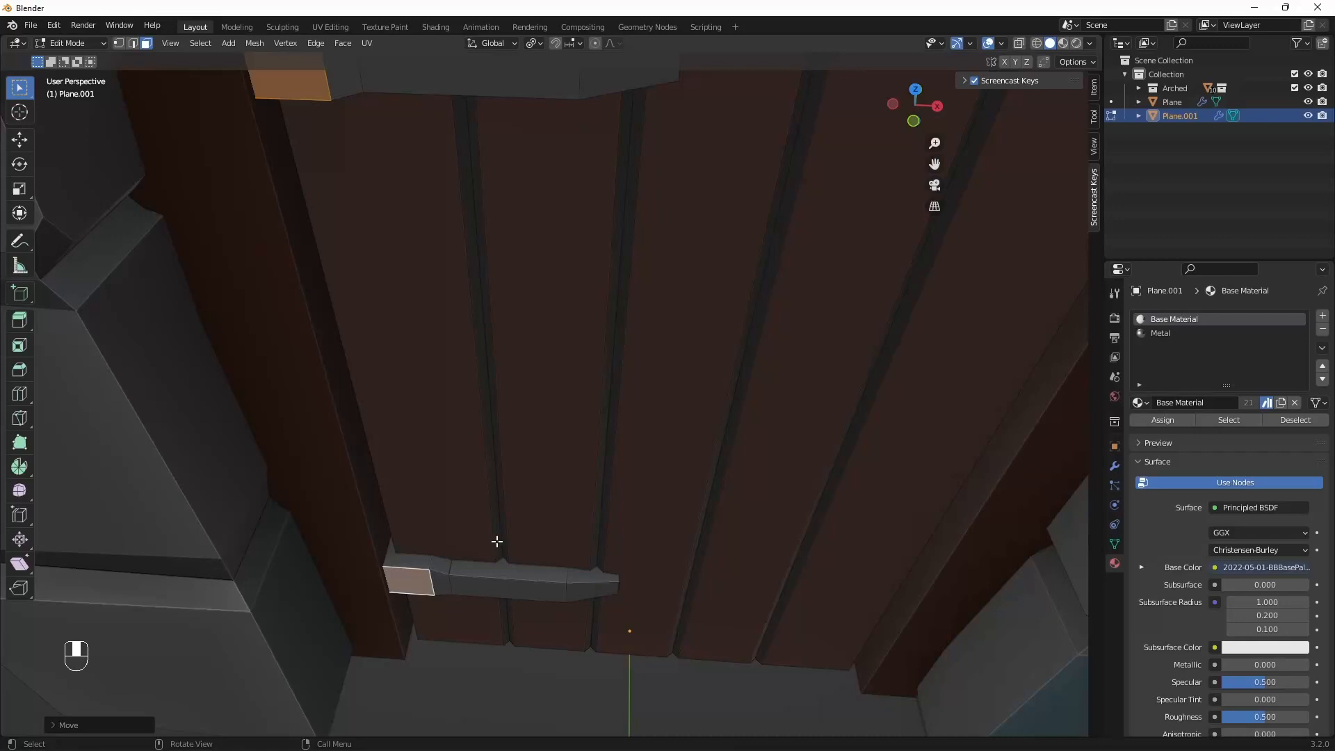
{"action": "key", "text": "g"}
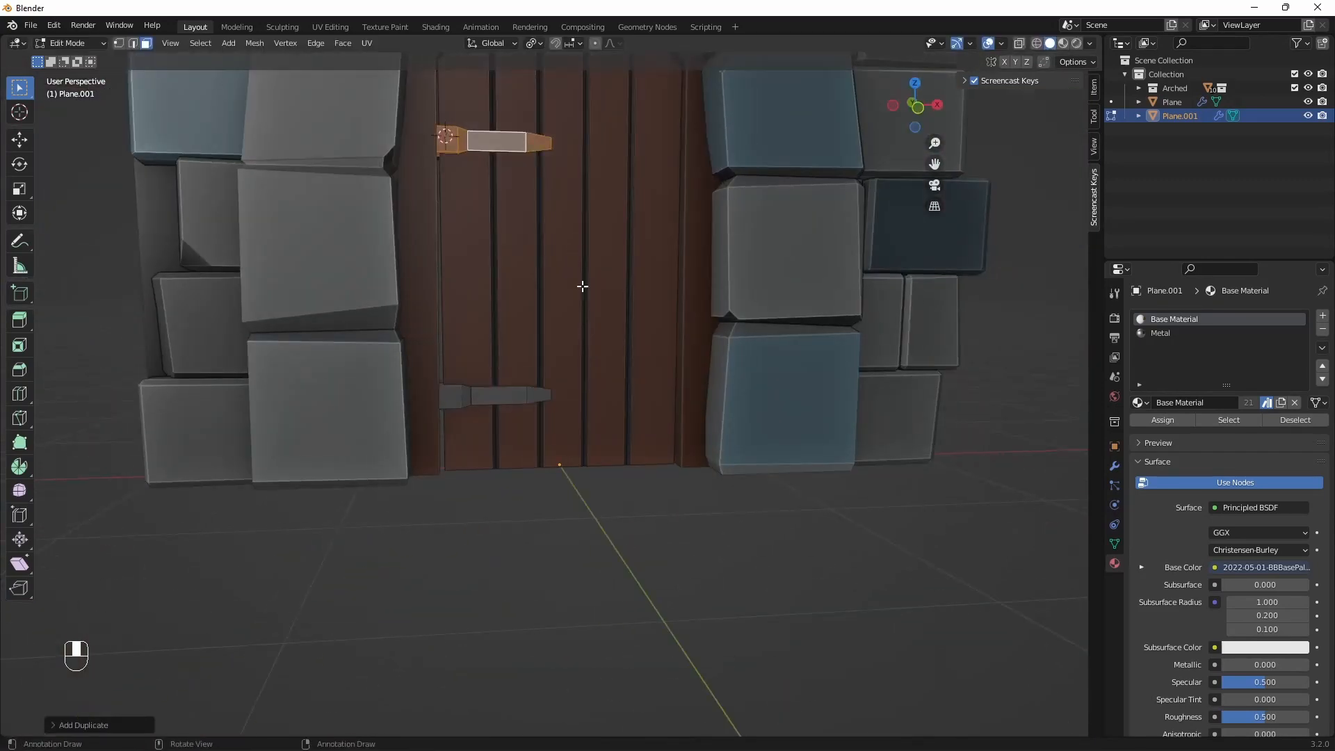
Step: Add a Metal-material cube and extrude its face into the octagonal handle mount
{"action": "key", "text": "s"}
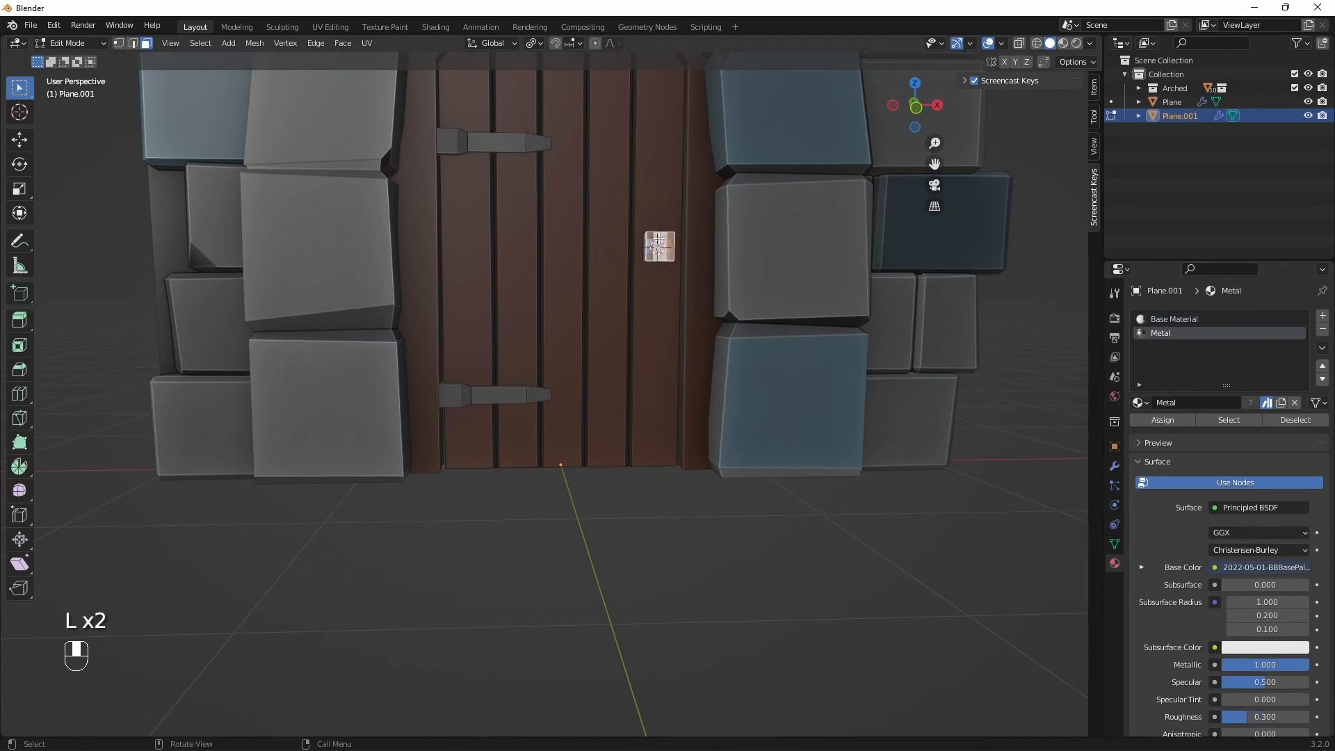
{"action": "left_click", "coordinate": [330, 26]}
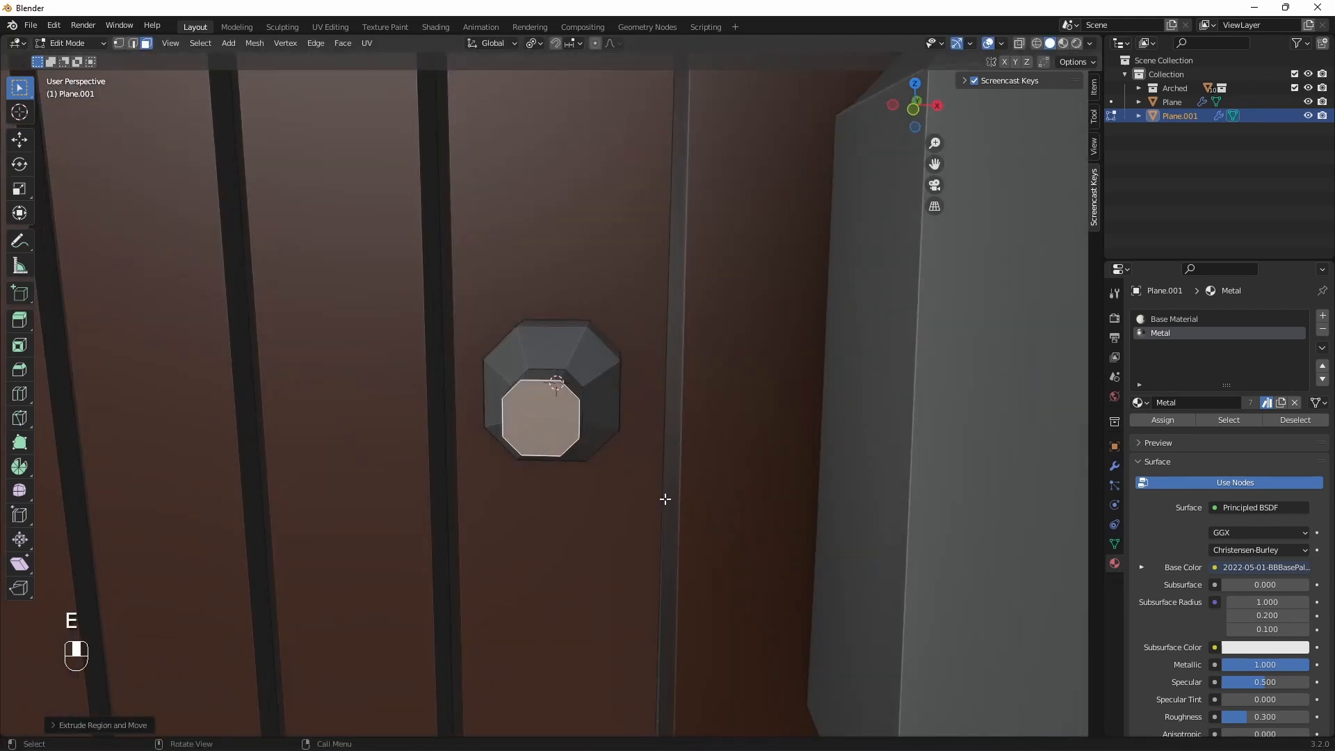
{"action": "key", "text": "shift+s"}
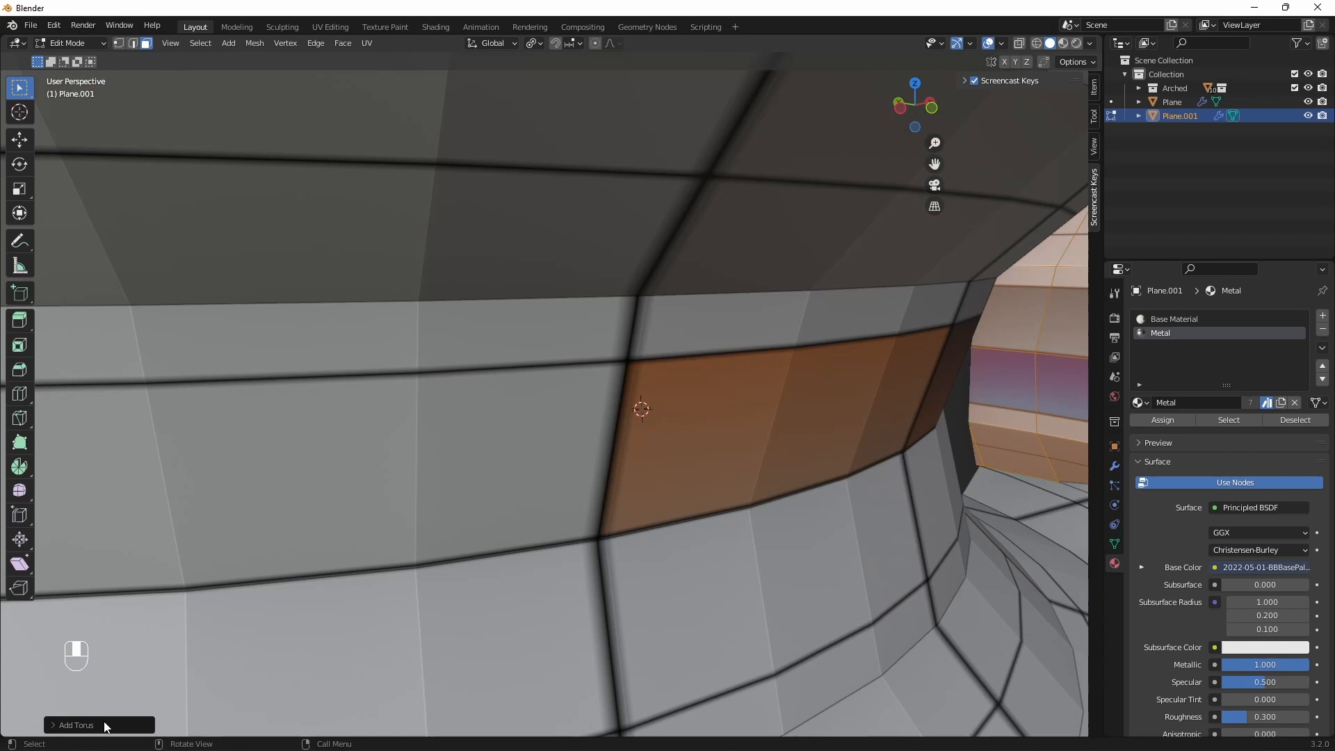
Step: Set the new torus's radii and move the ring below the octagonal mount
{"action": "left_click", "coordinate": [98, 724]}
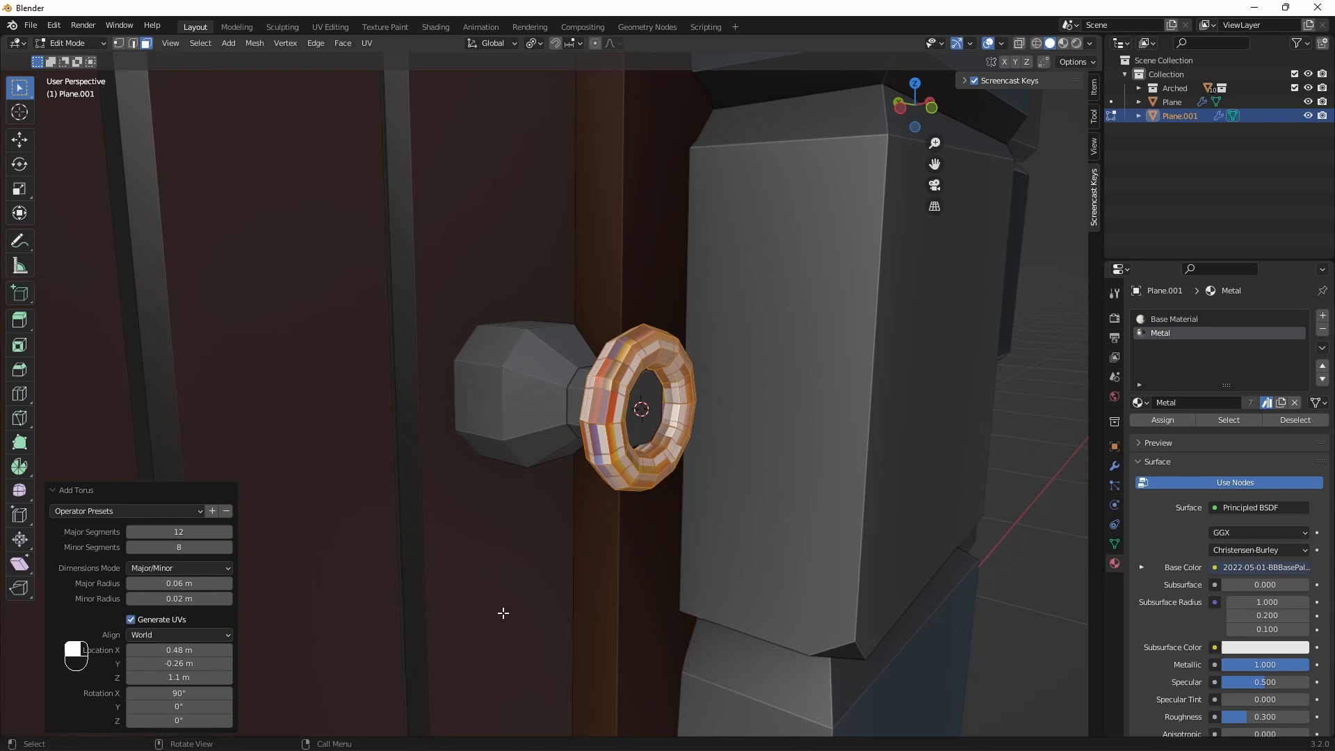
{"action": "key", "text": "g"}
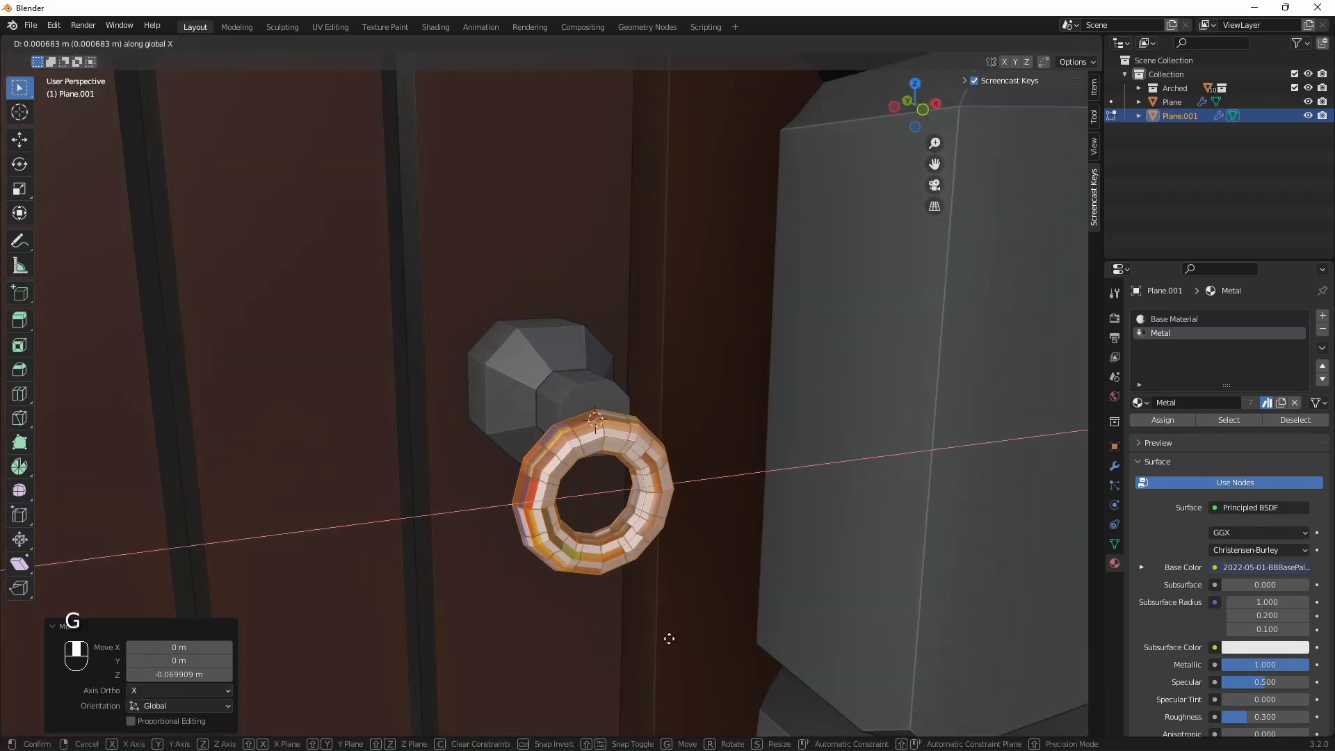
{"action": "left_click", "coordinate": [330, 27]}
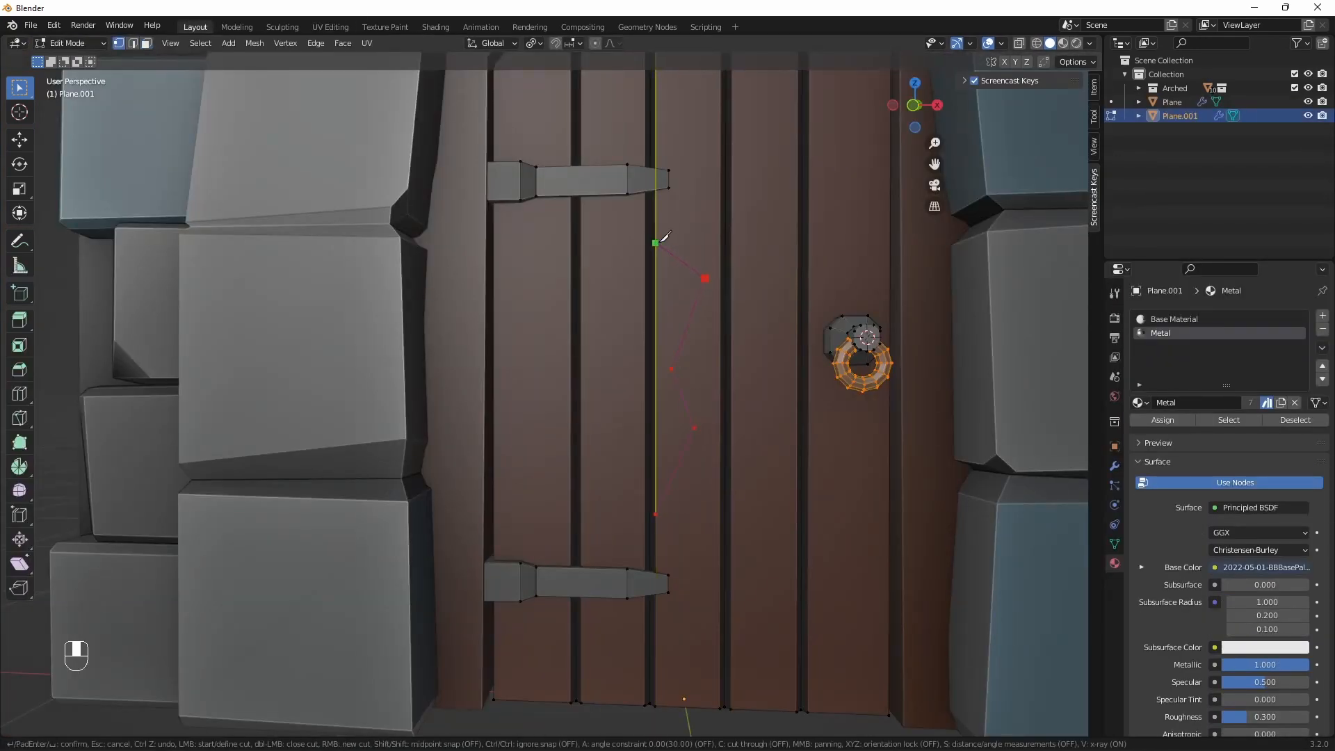
{"action": "mouse_move", "coordinate": [723, 189]}
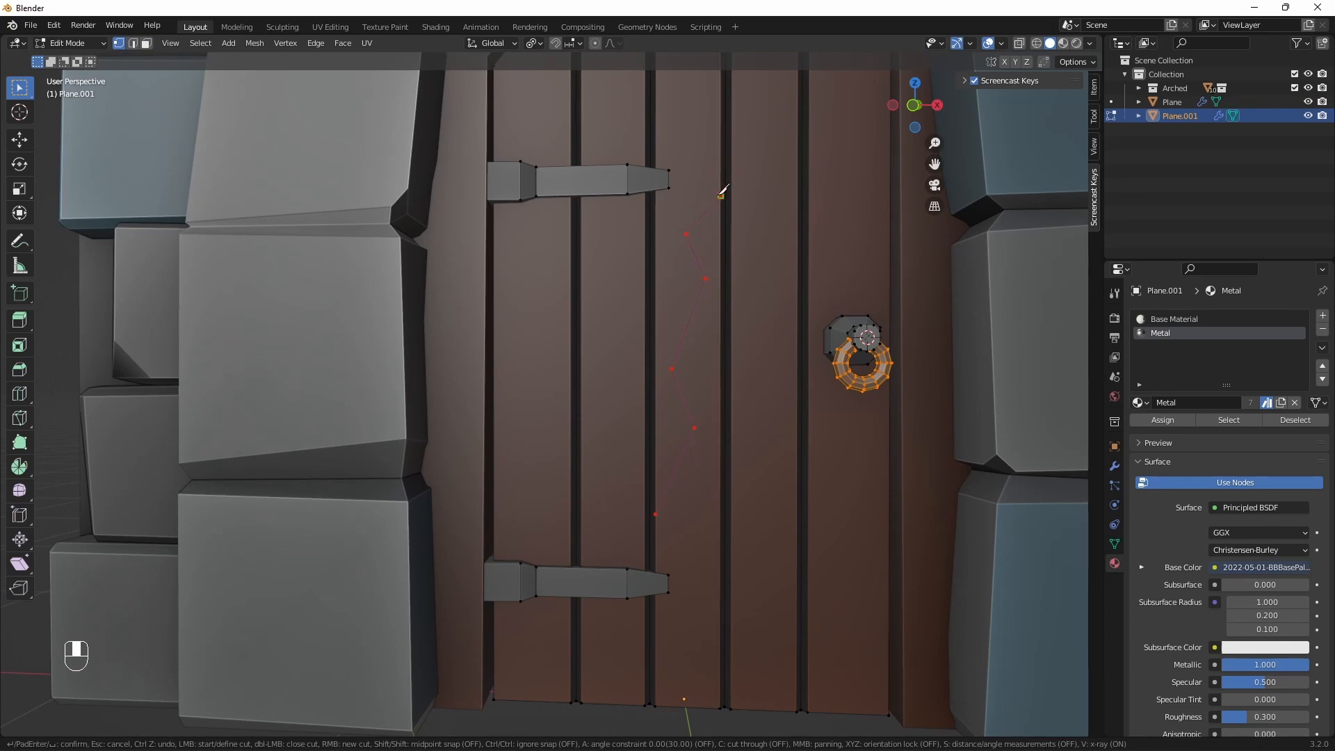
Step: Bevel the zigzag crack cut, check its UVs against the palette, then edit its edges
{"action": "key", "text": "ctrl+b"}
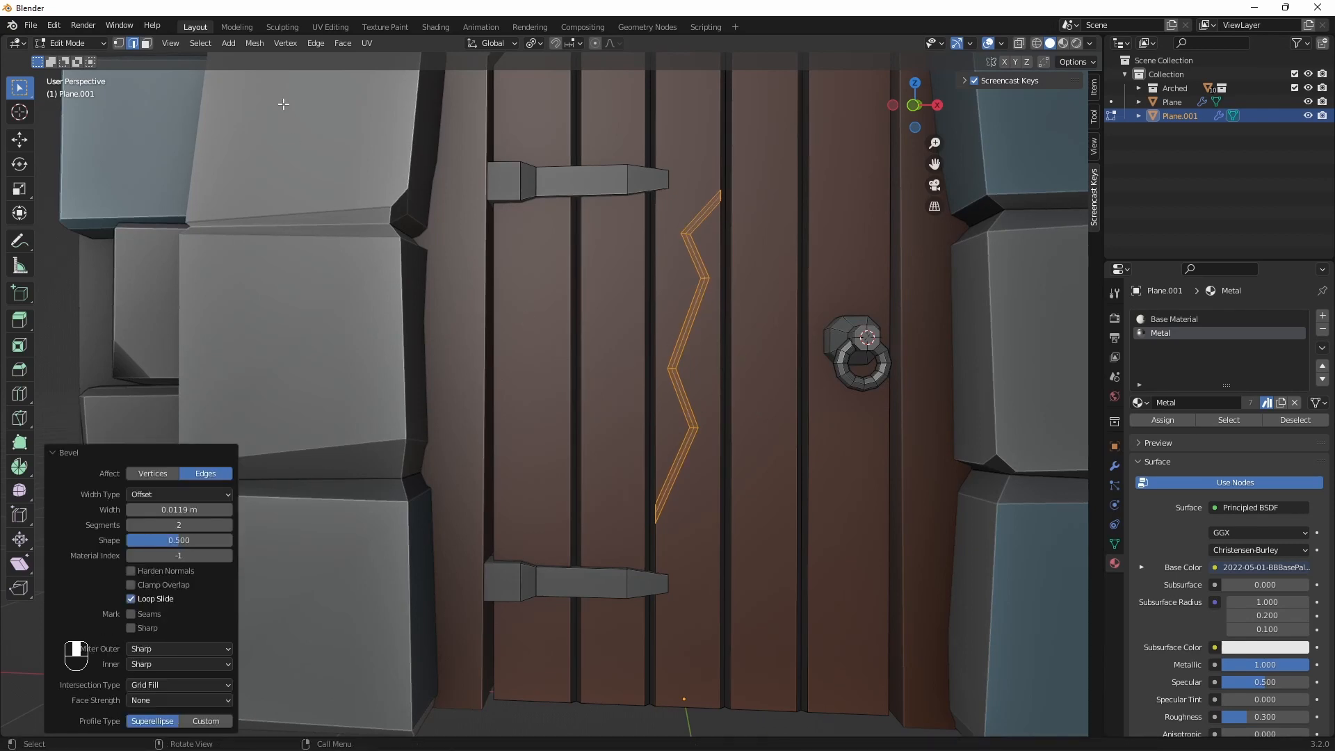
{"action": "left_click", "coordinate": [330, 26]}
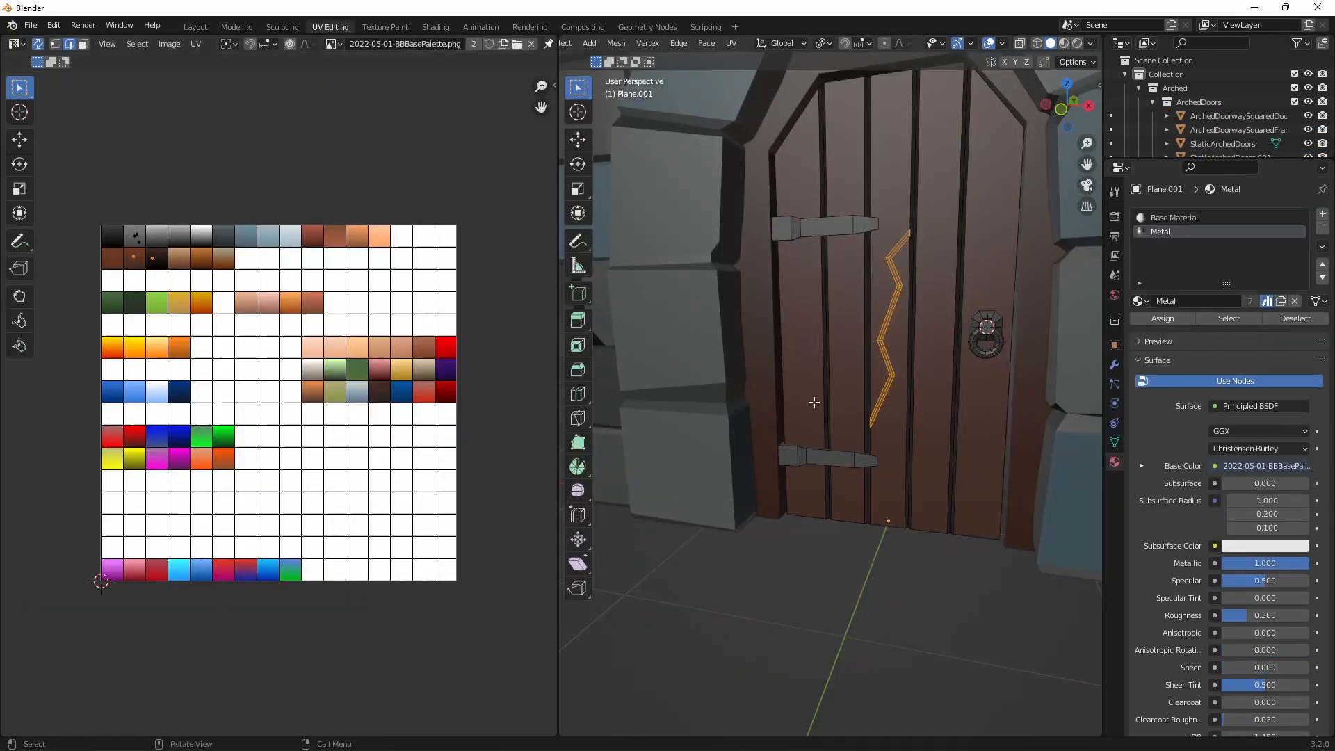
{"action": "left_click", "coordinate": [194, 27]}
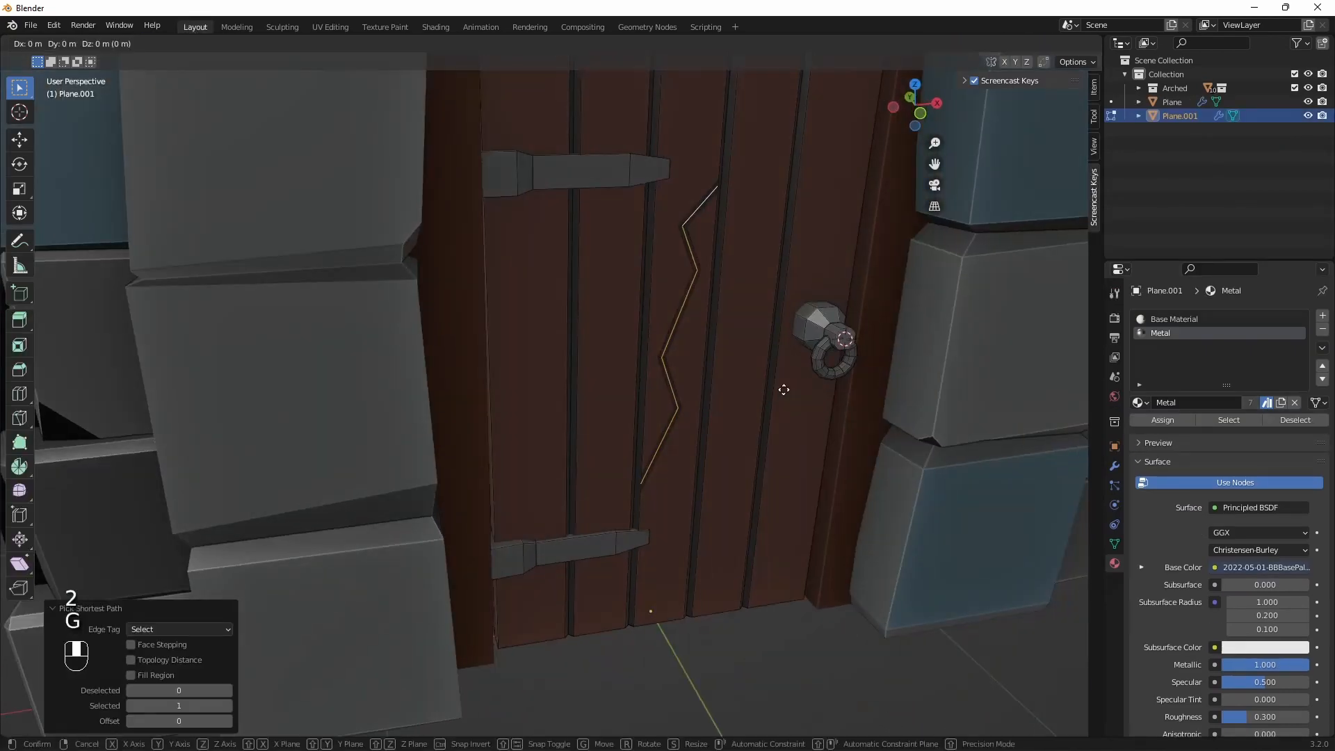
{"action": "key", "text": "Tab"}
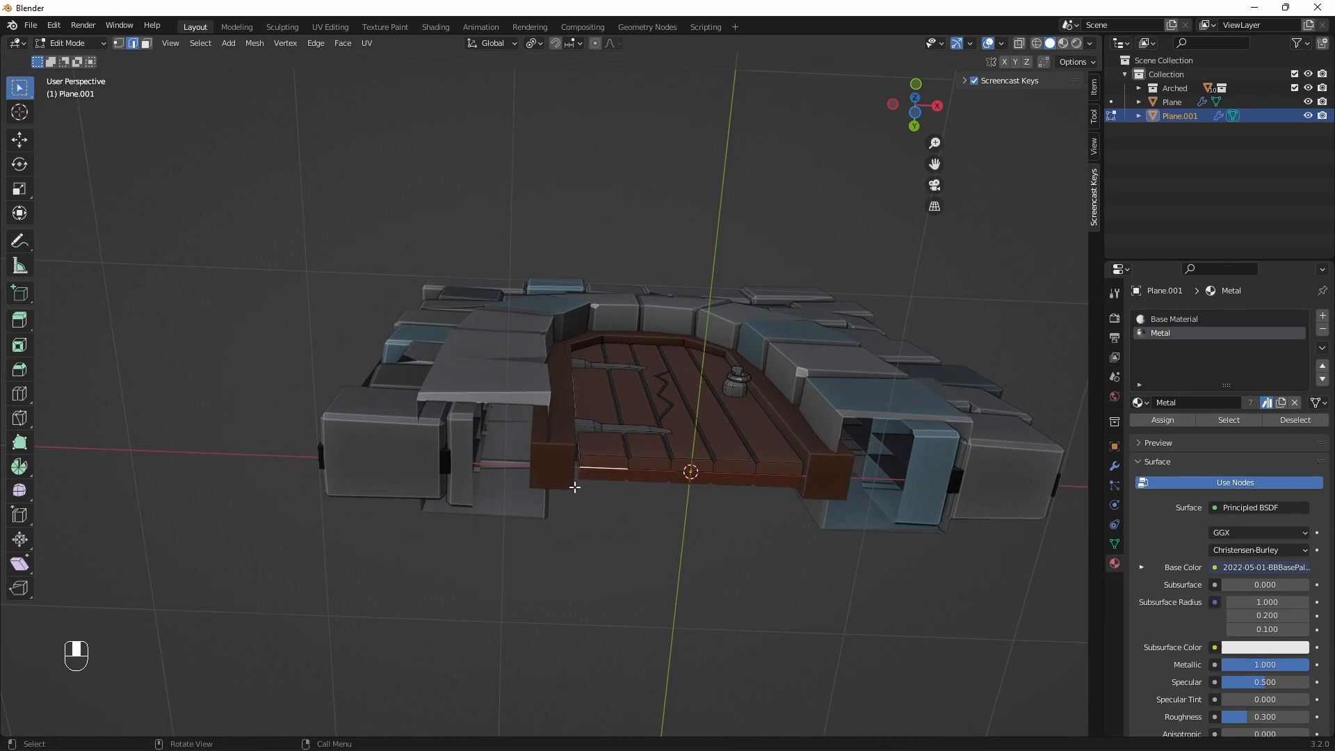
Step: Snap the 3D cursor to the bottom hinge corner and set the door's origin there
{"action": "key", "text": "Shift+S"}
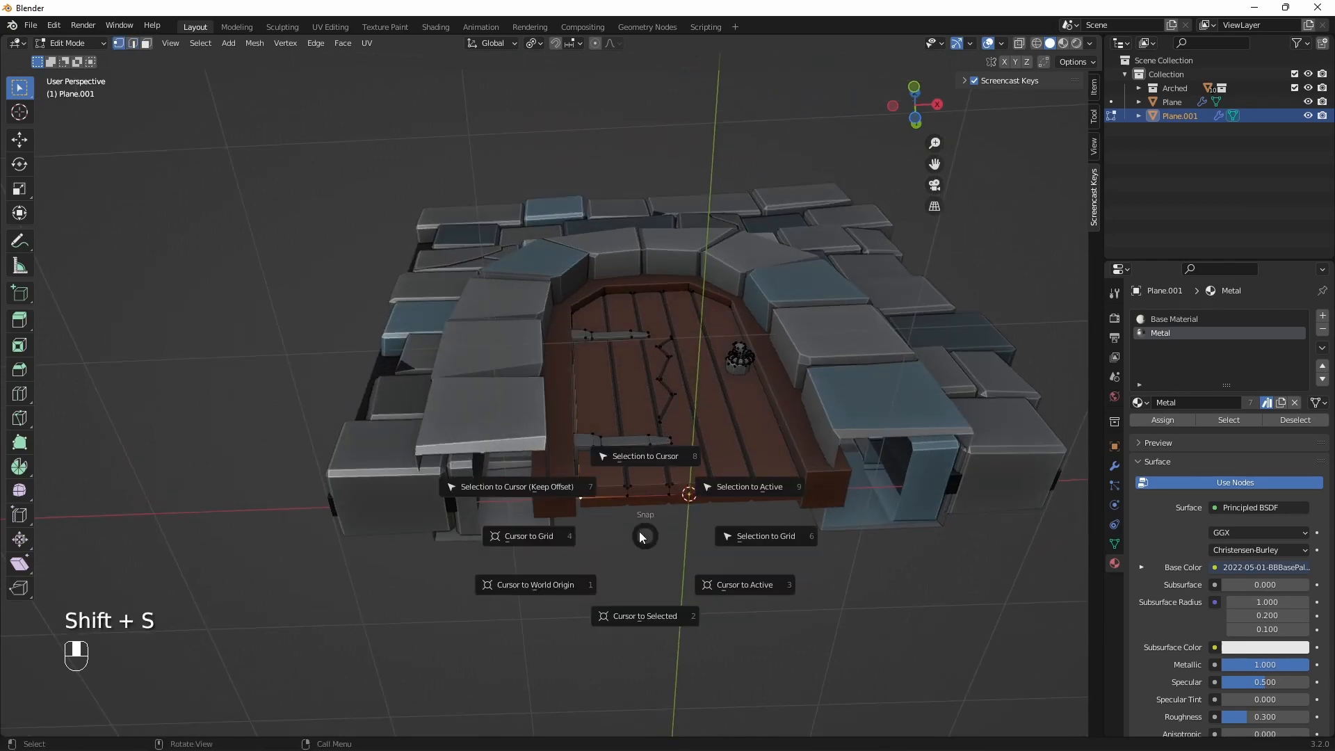
{"action": "key", "text": "Tab"}
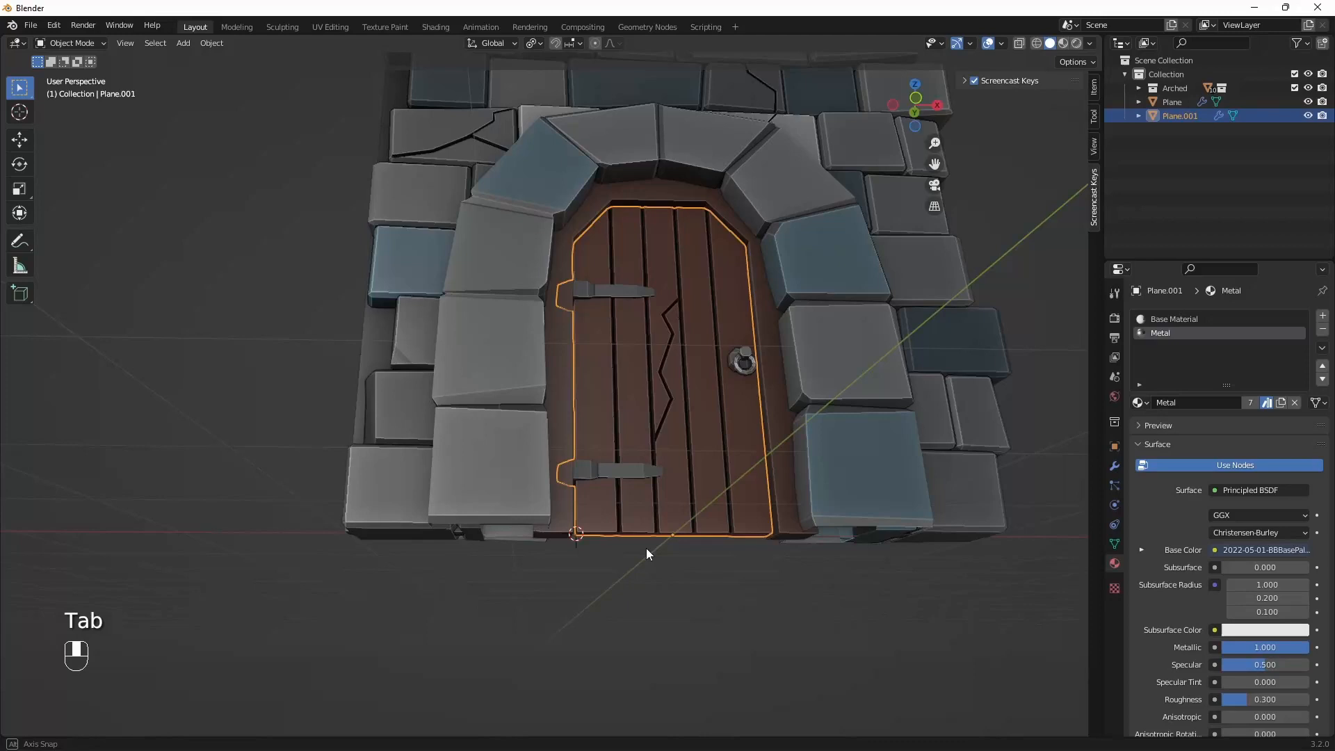
{"action": "key", "text": "shift+s"}
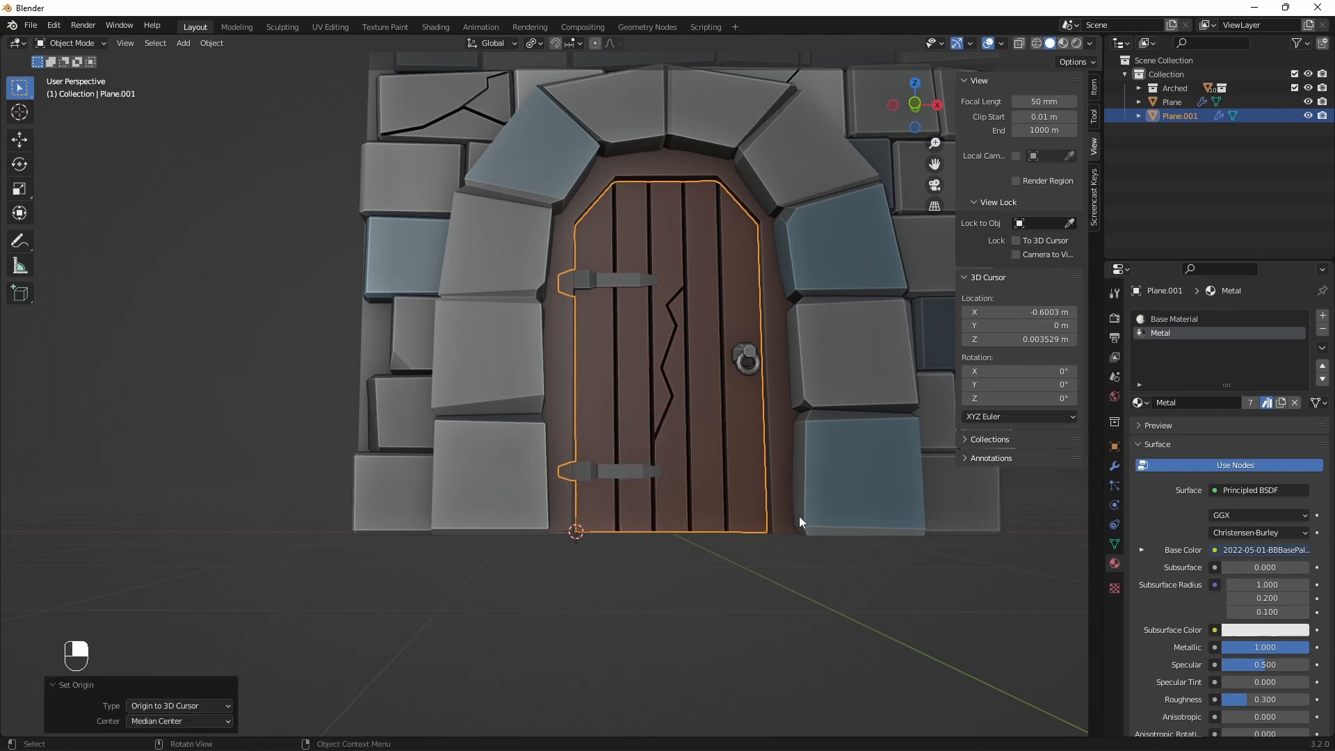
{"action": "key", "text": "r"}
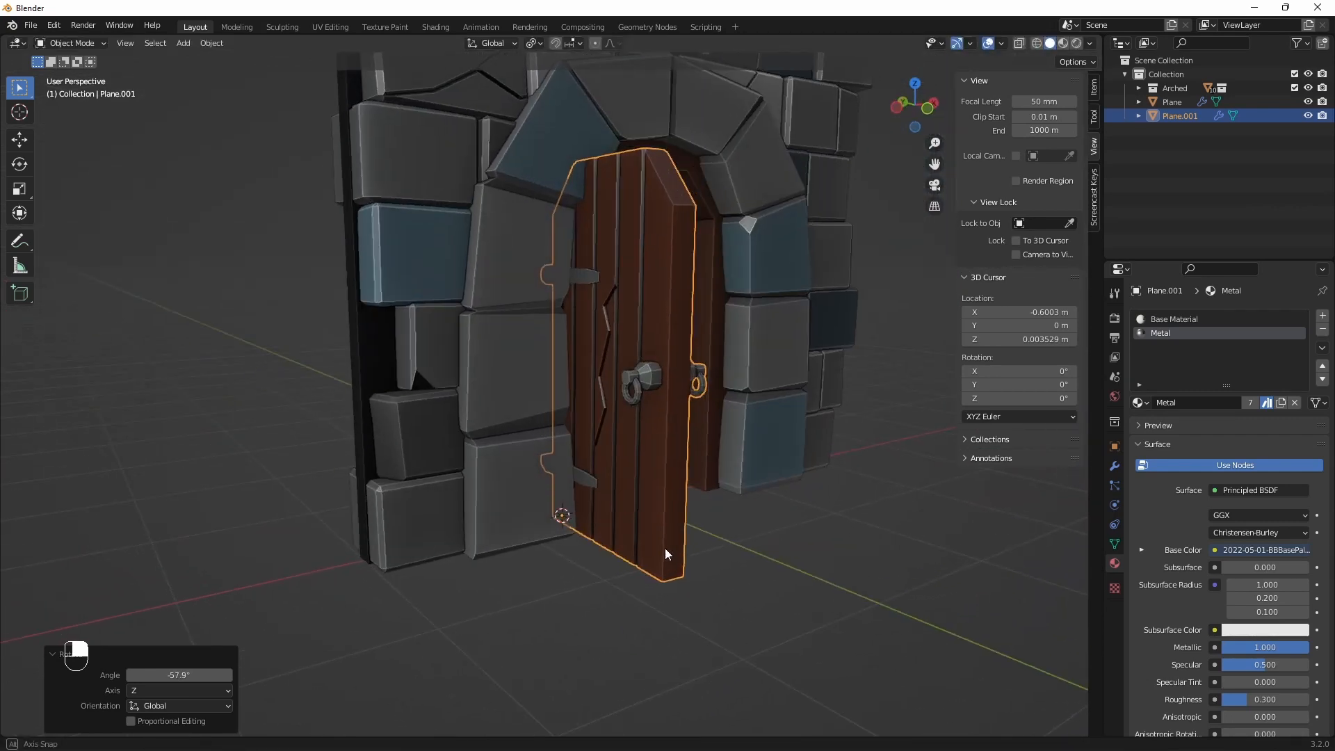
Step: Test-swing the door on its hinge, nudge it along Y, then clear rotation to close it
{"action": "key", "text": "s"}
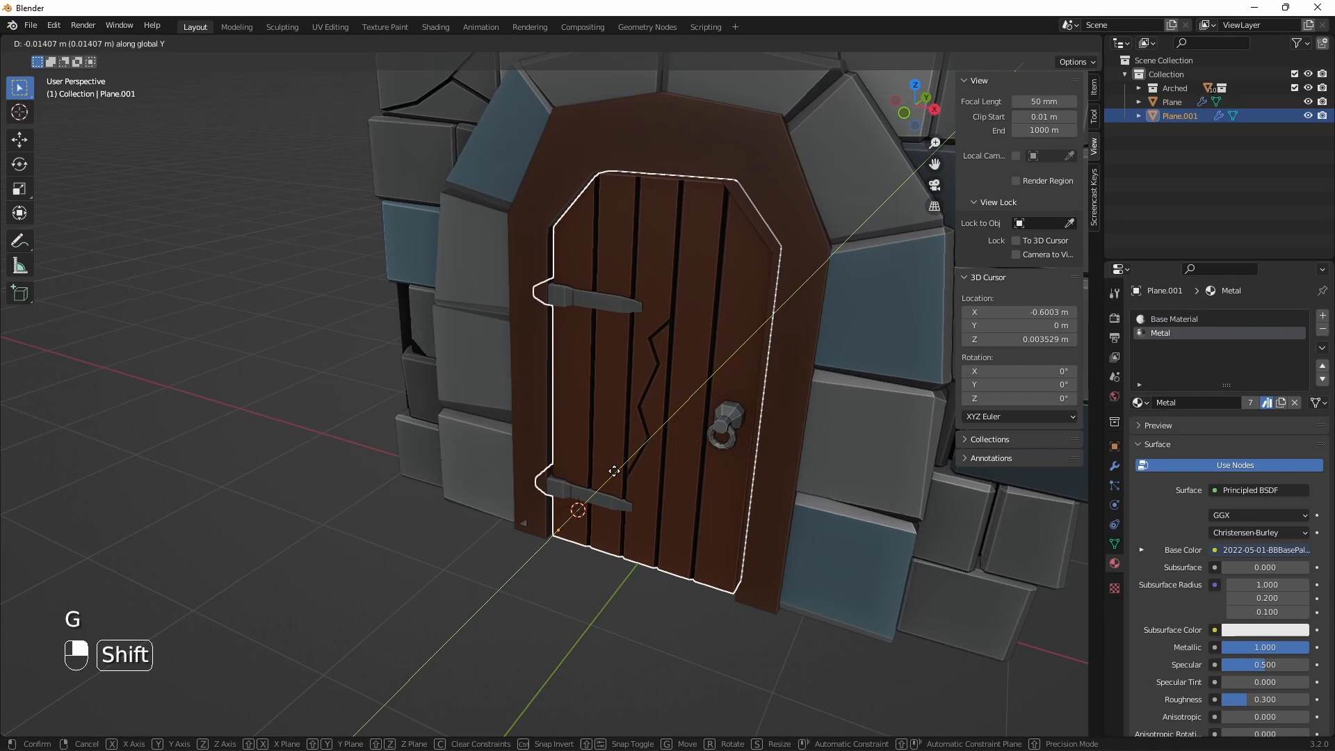
{"action": "key", "text": "r"}
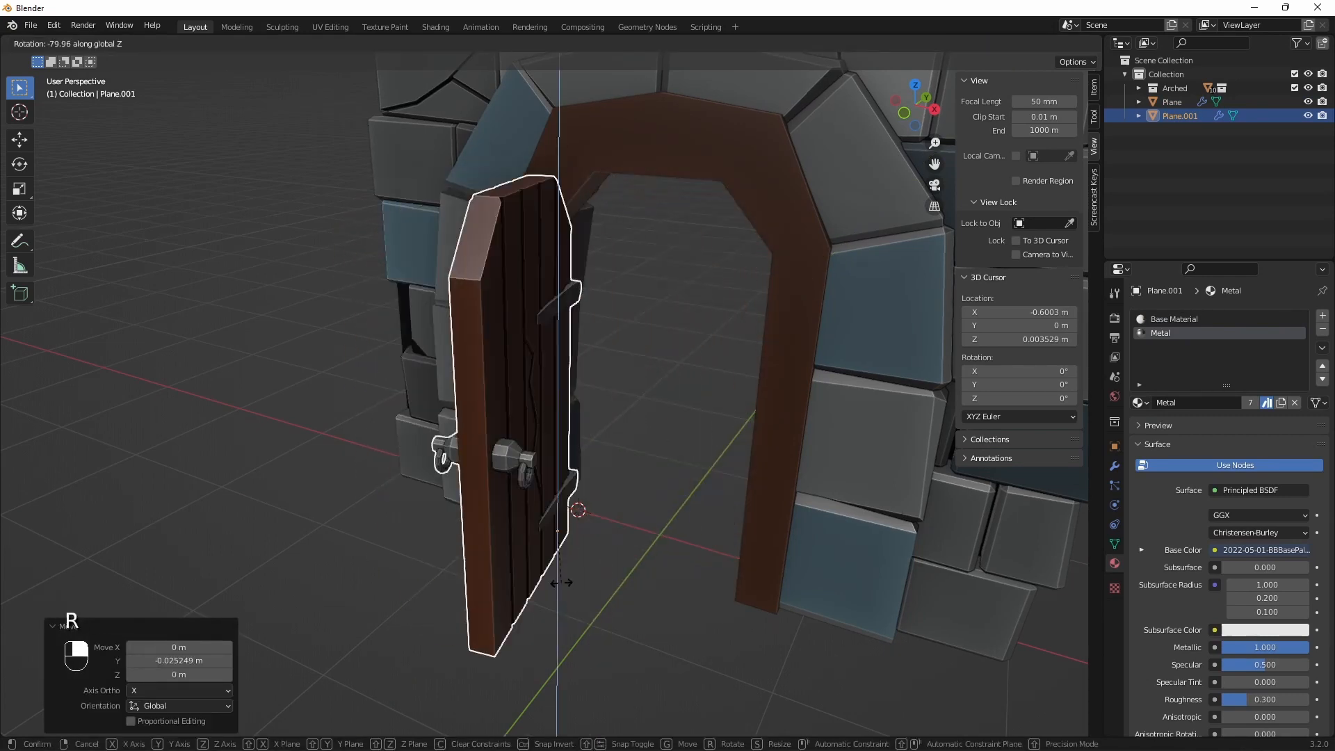
{"action": "key", "text": "alt+r"}
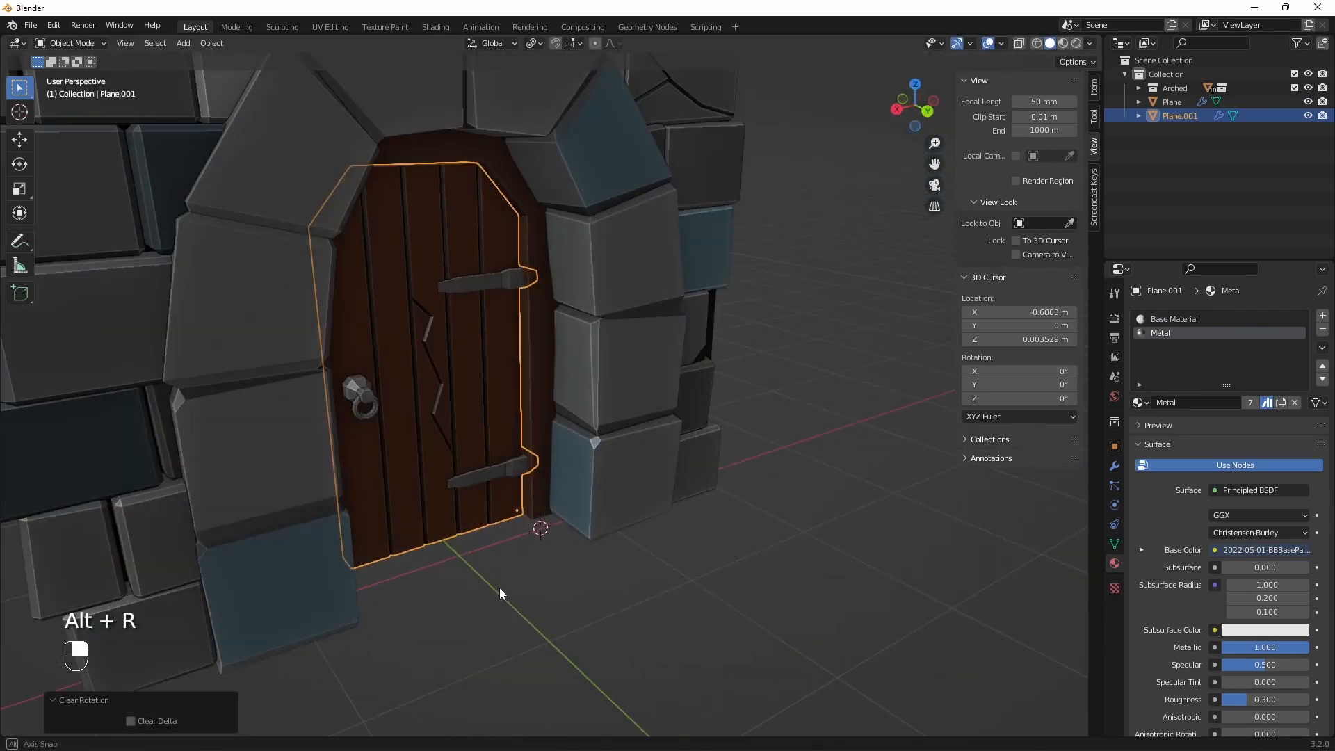
{"action": "key", "text": "r"}
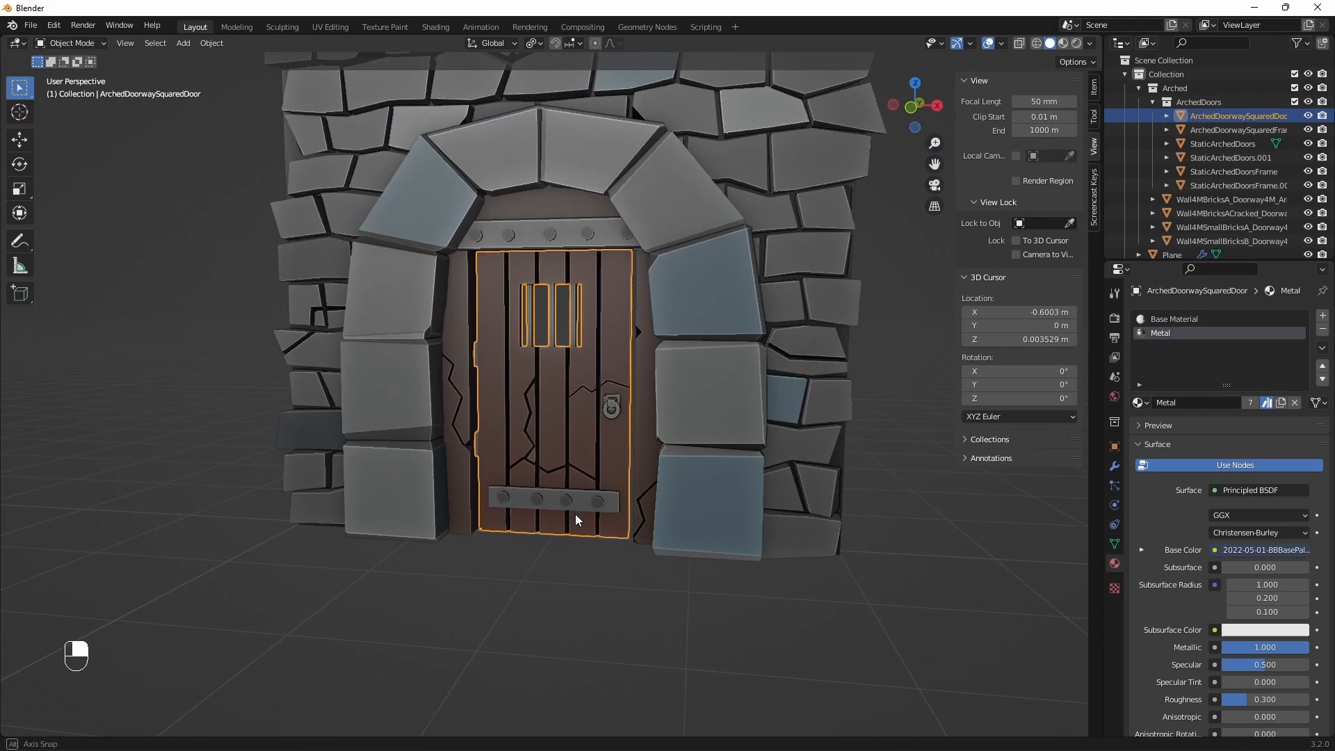
{"action": "key", "text": "r"}
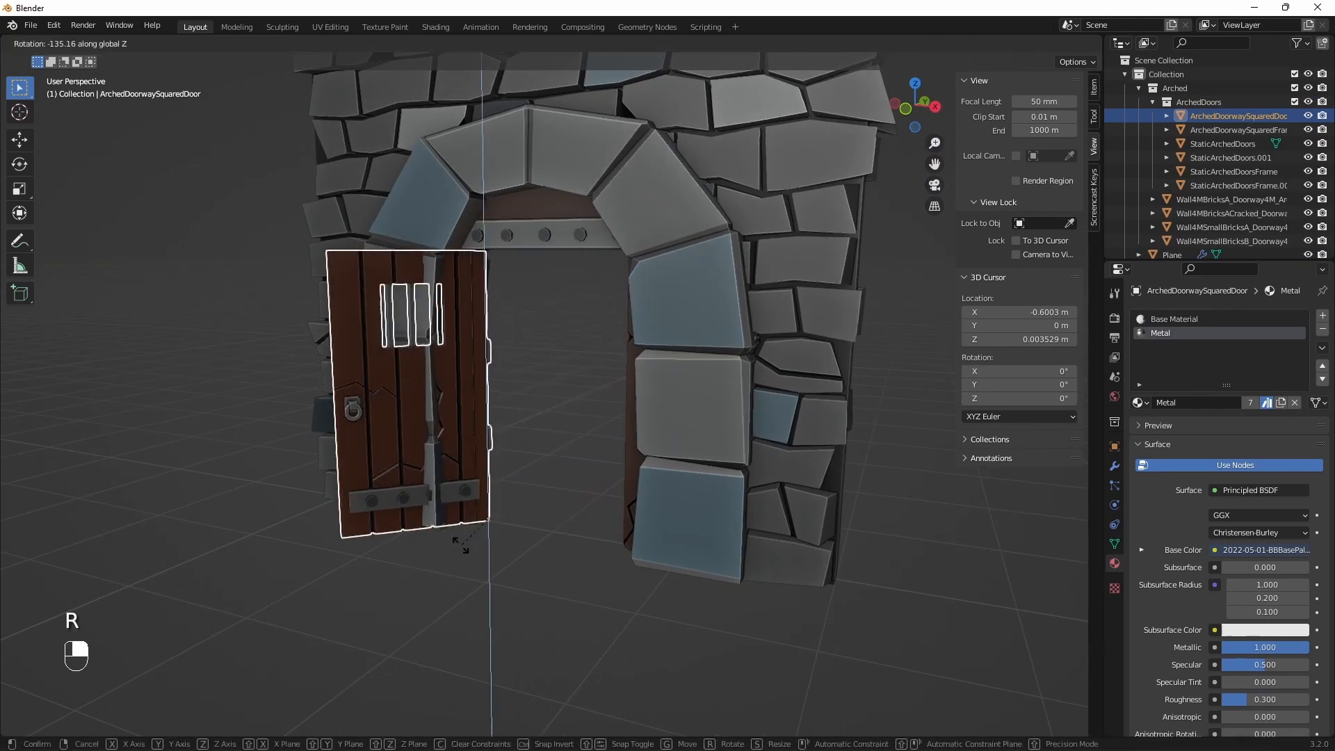
{"action": "mouse_move", "coordinate": [558, 341]}
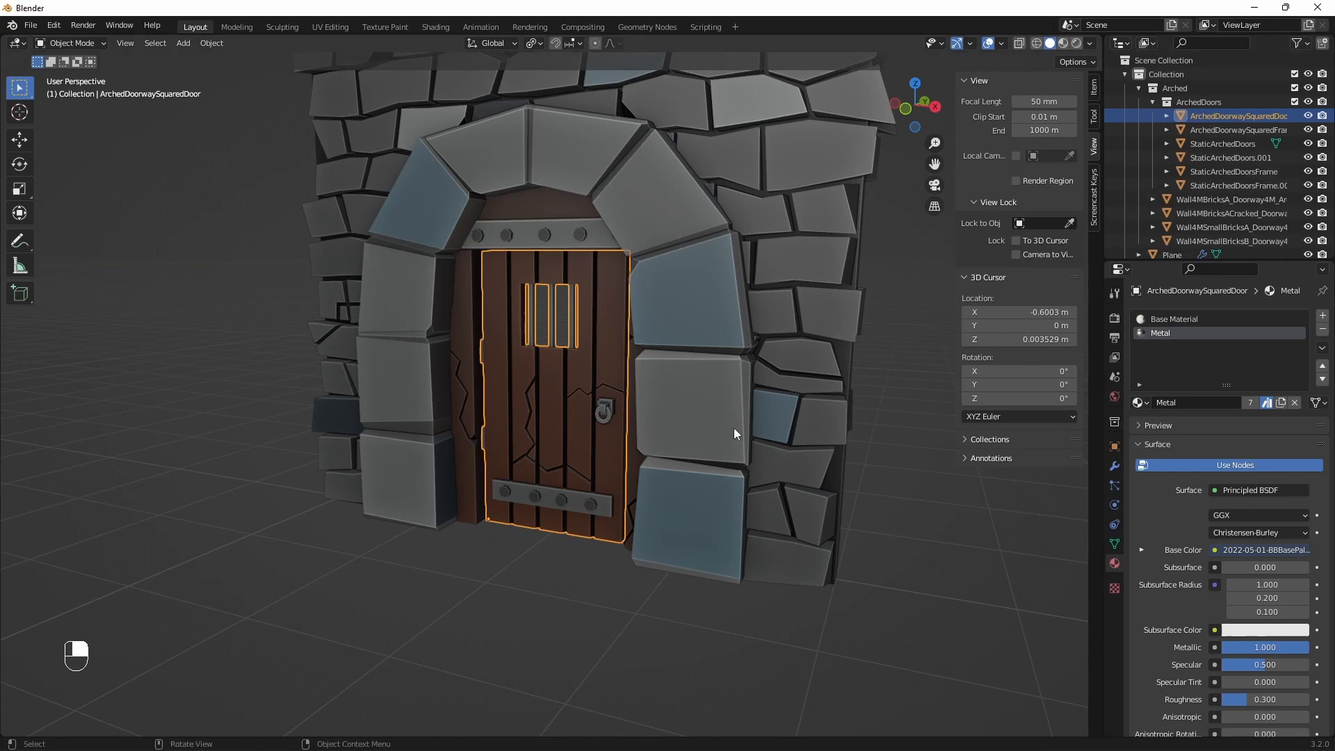
{"action": "left_click", "coordinate": [1224, 144]}
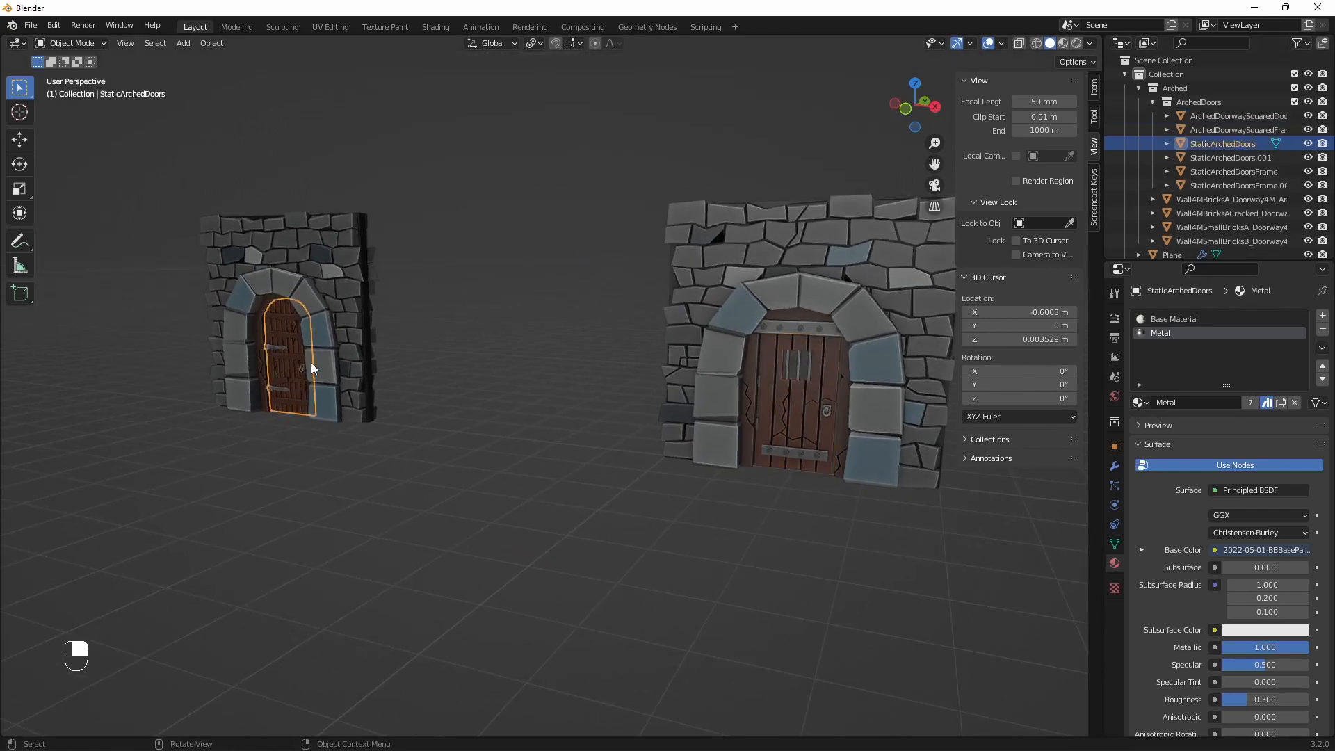